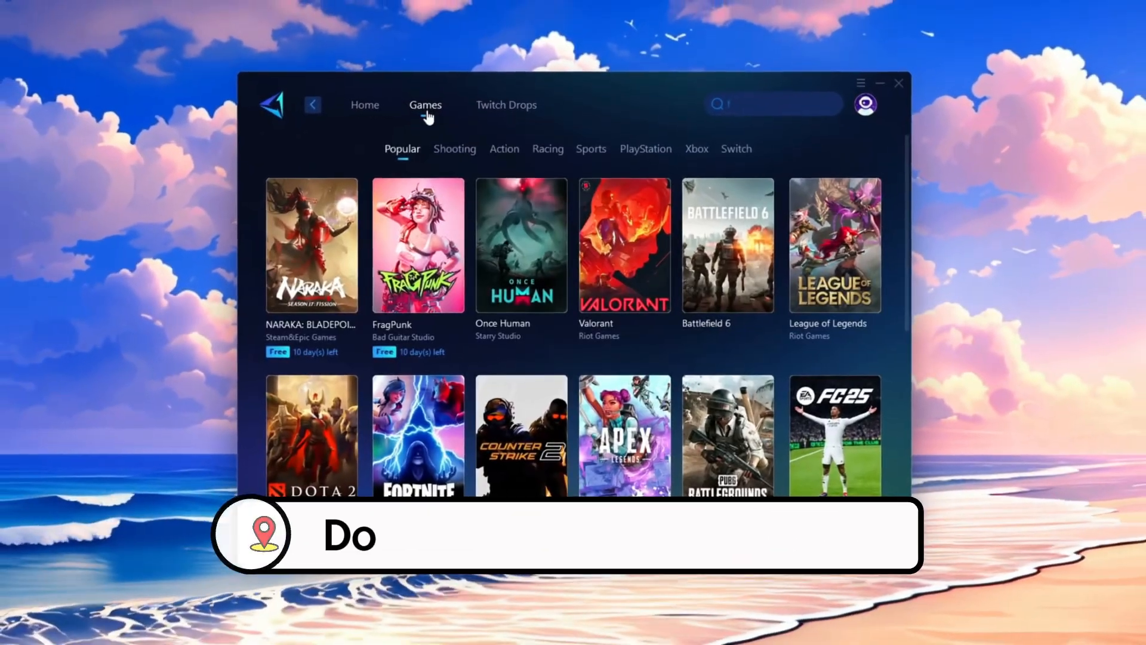
Show the booster app's library of supported games
click(455, 148)
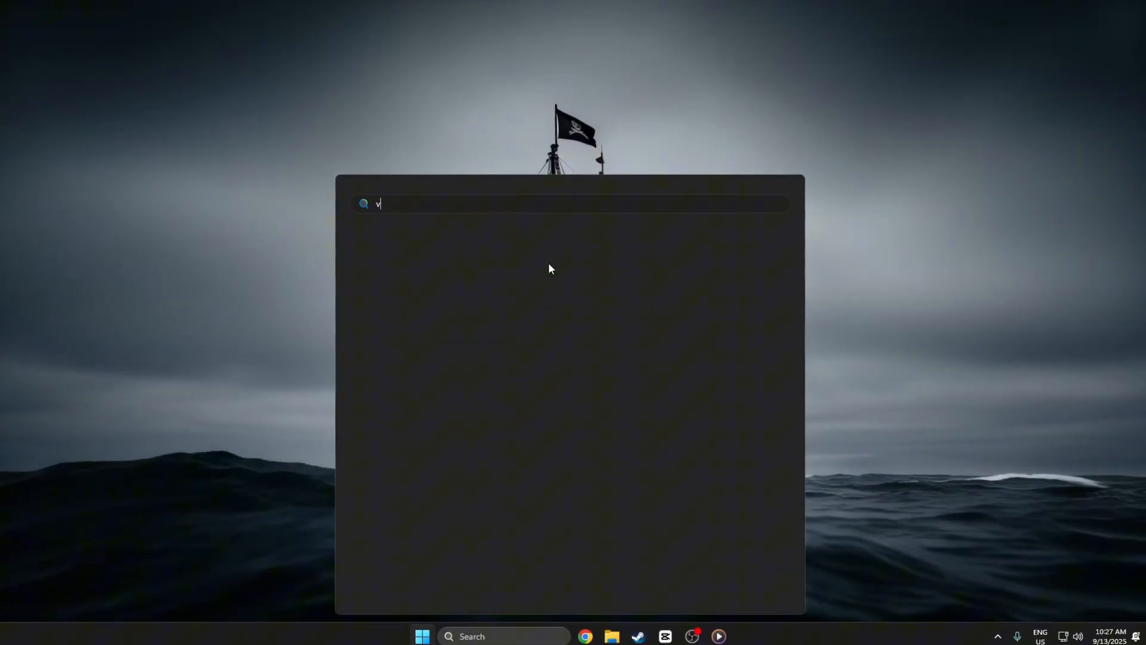
Set visual effects to best performance, keeping smooth font edges and thumbnails instead of icons
text(iew advanced system settings)
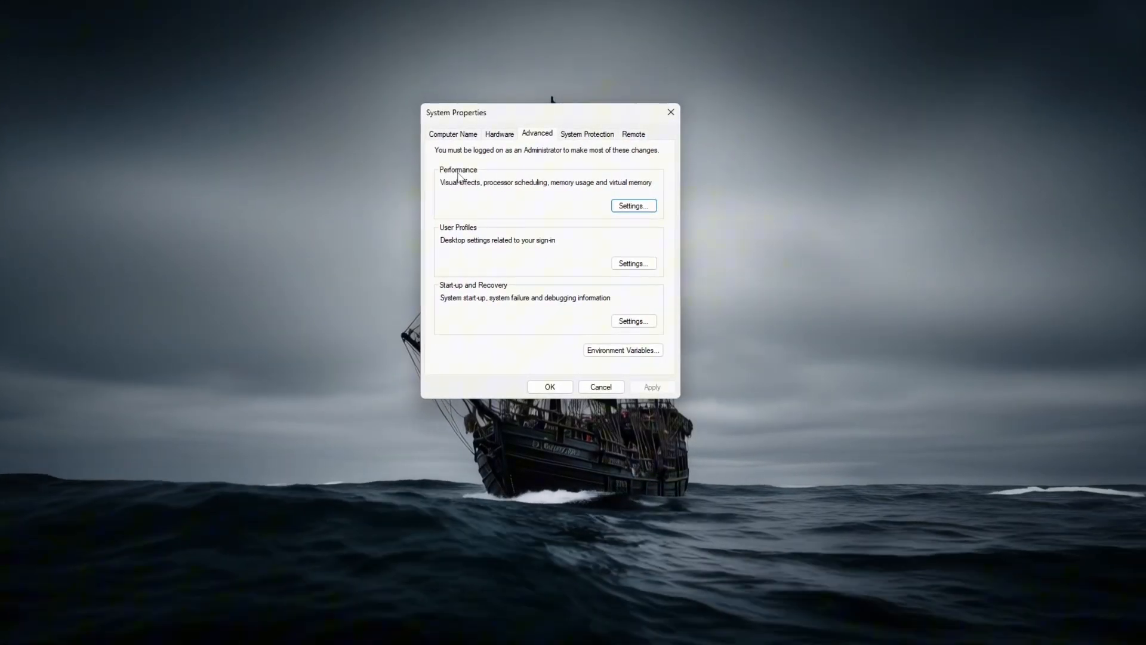
click(633, 206)
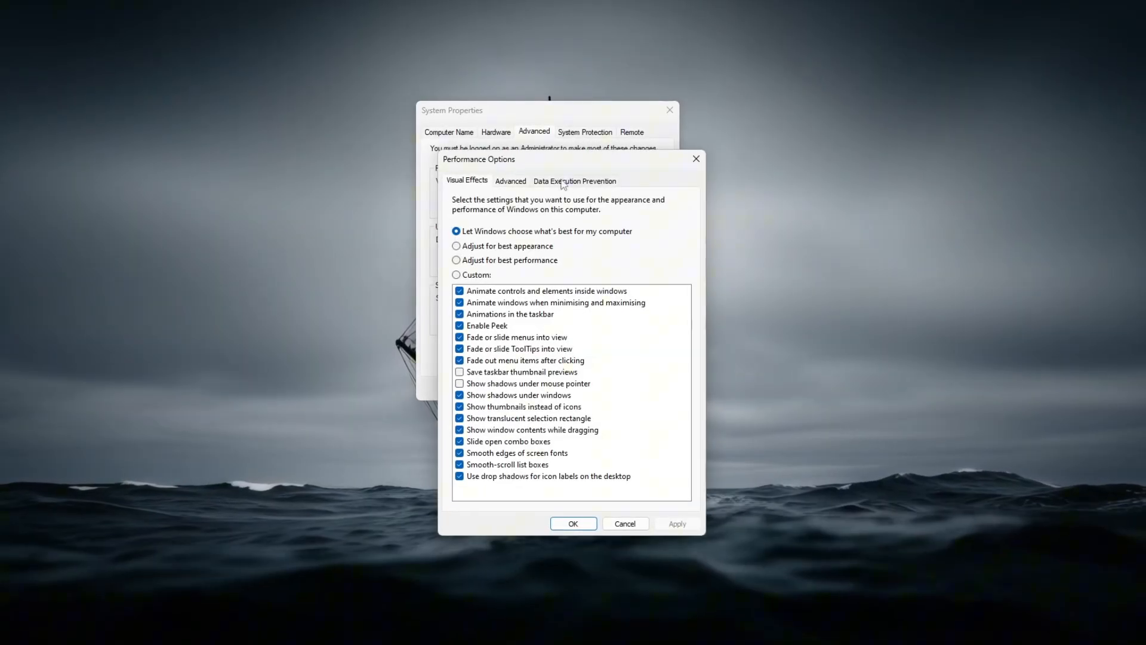
click(457, 259)
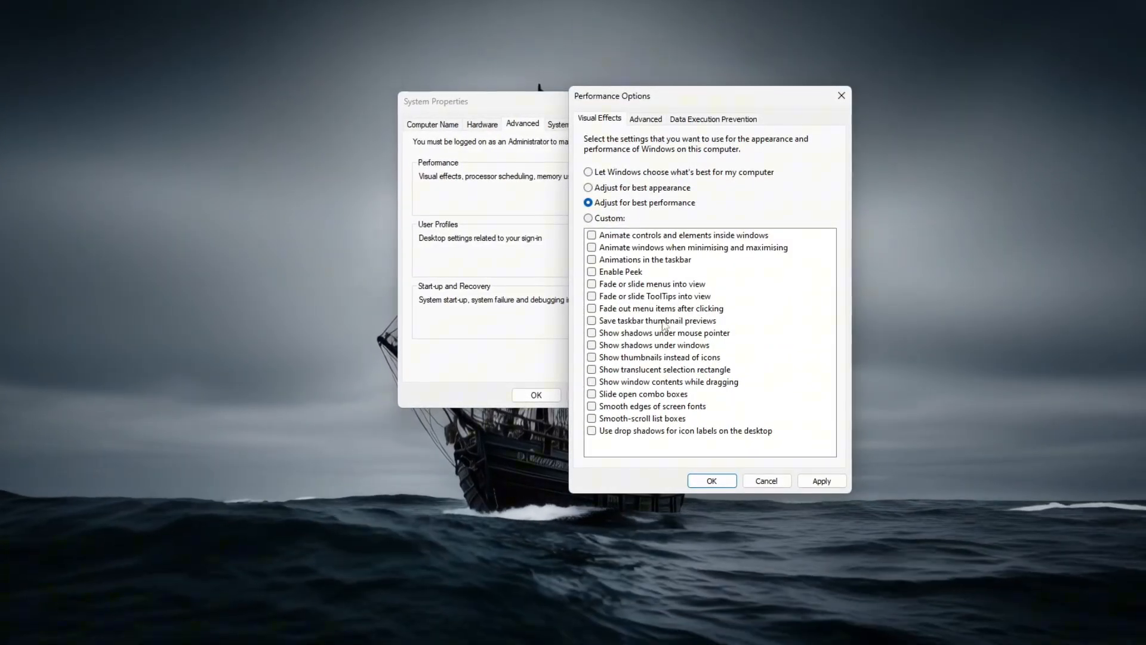
click(589, 407)
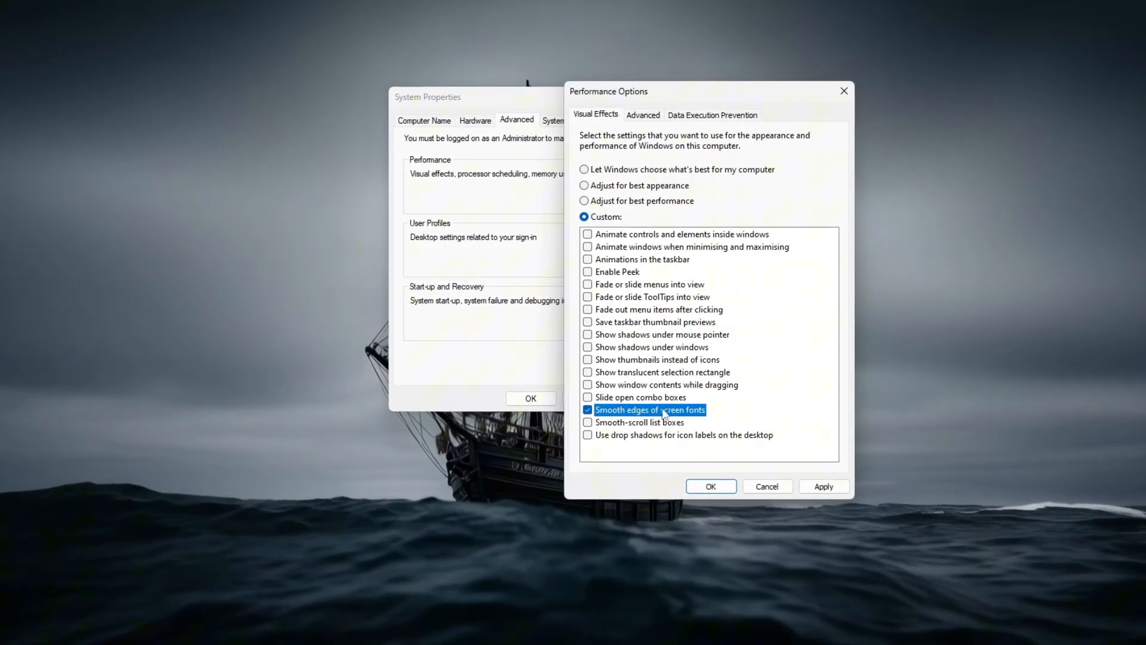
click(585, 361)
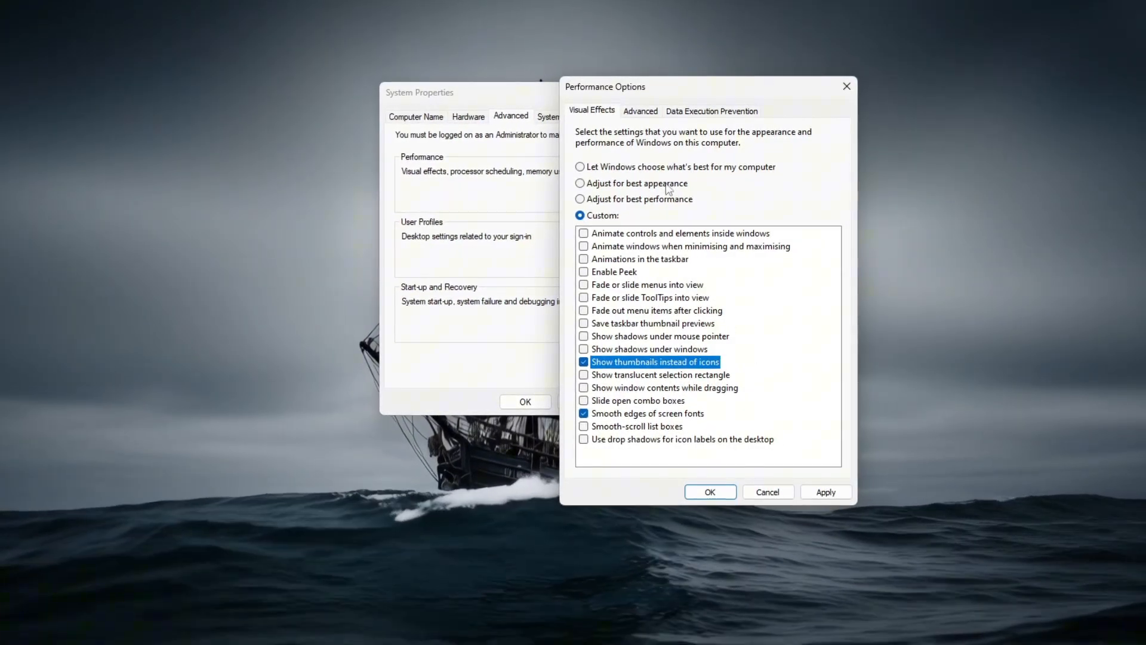
Disable automatic paging and enter a custom 24576 MB paging file size for drive C:
click(637, 109)
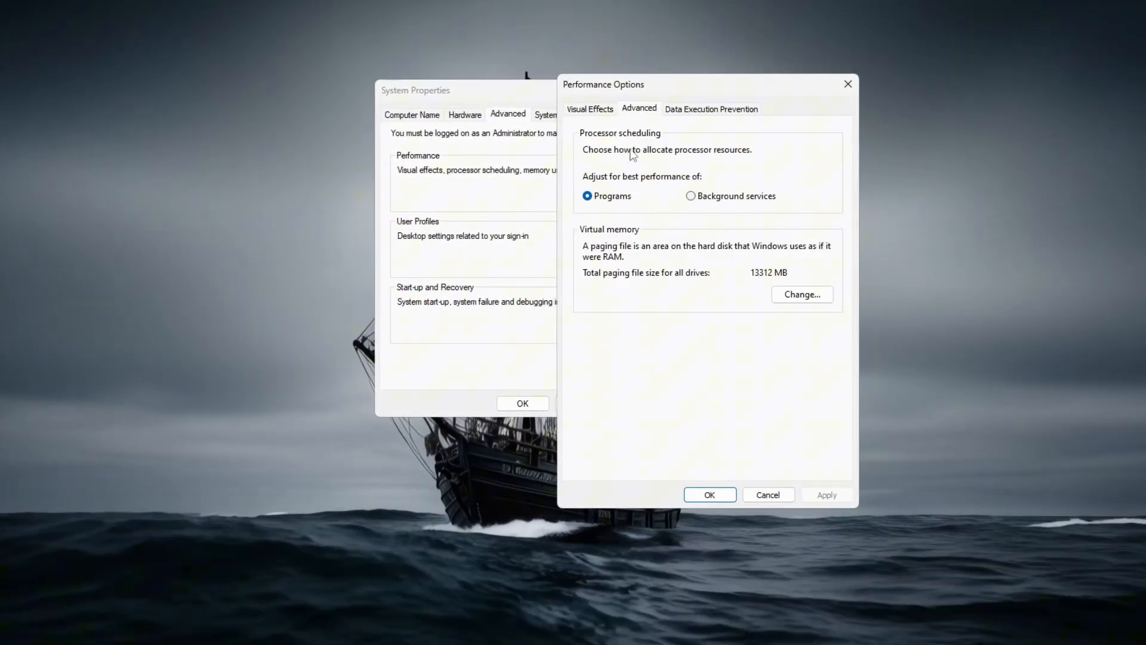
click(801, 294)
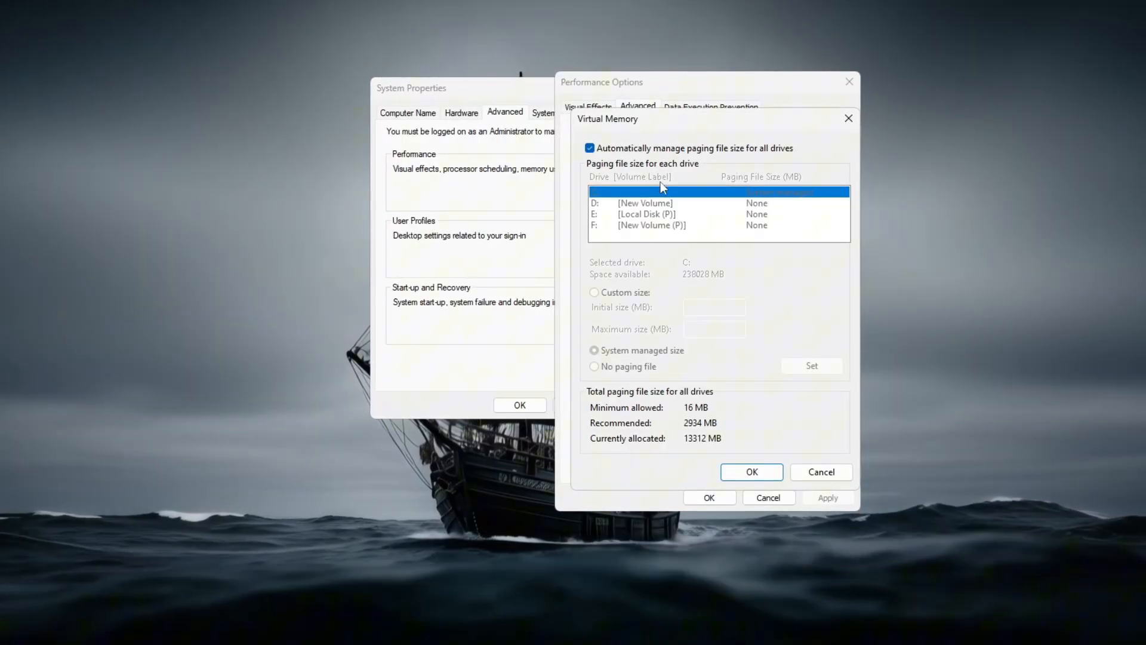
click(590, 148)
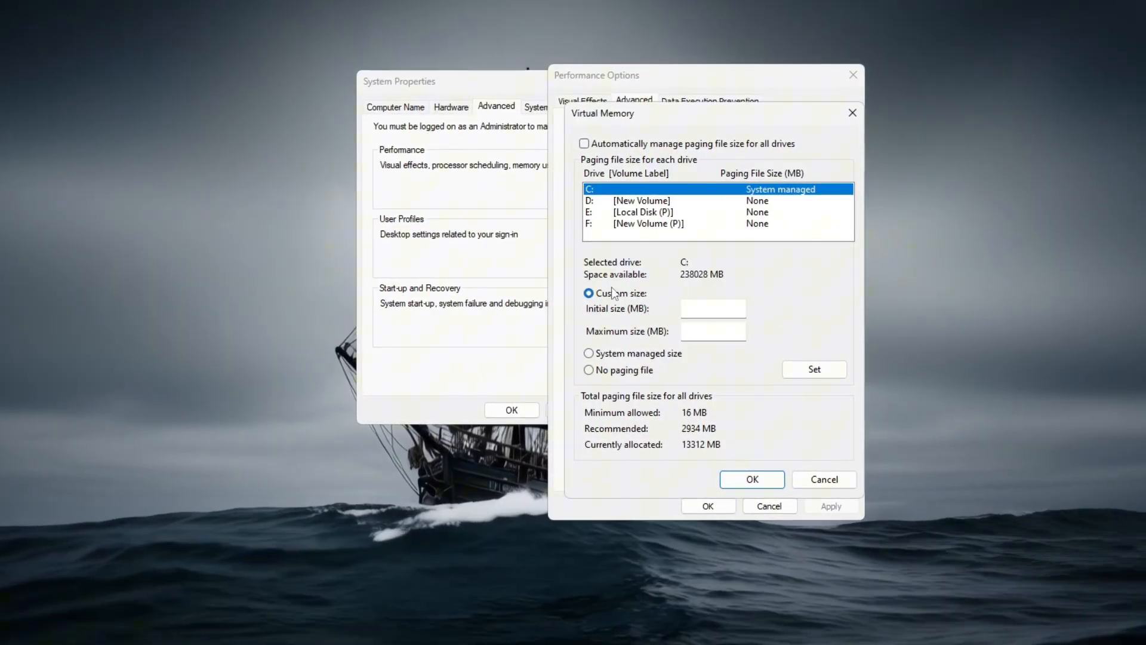
text(24576)
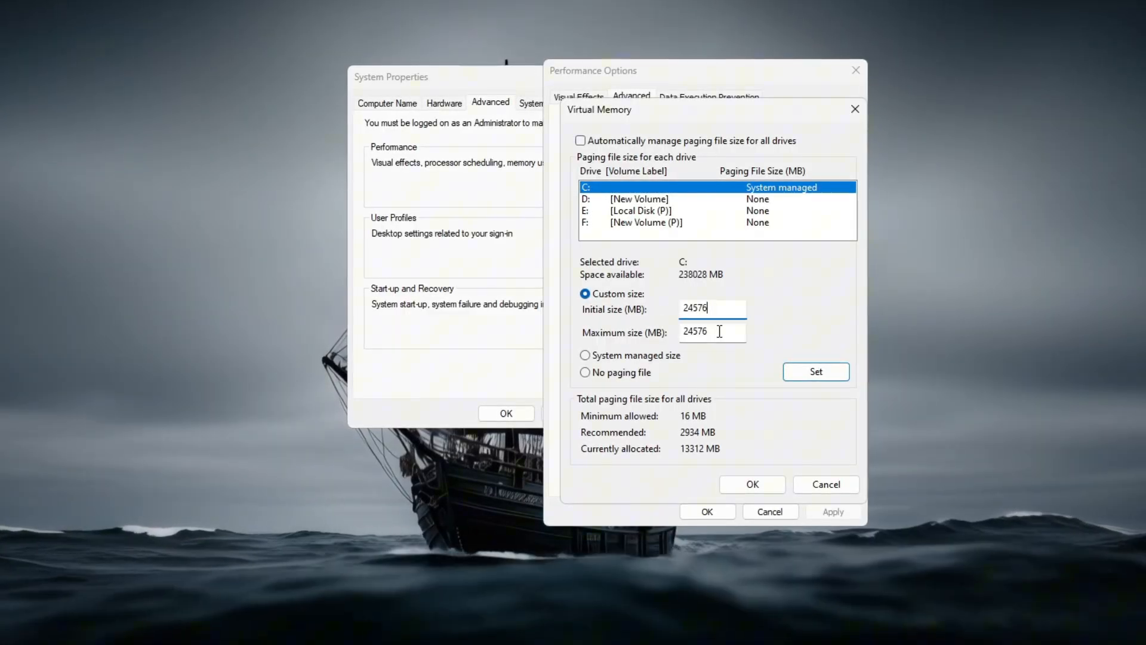
triple_click(711, 308)
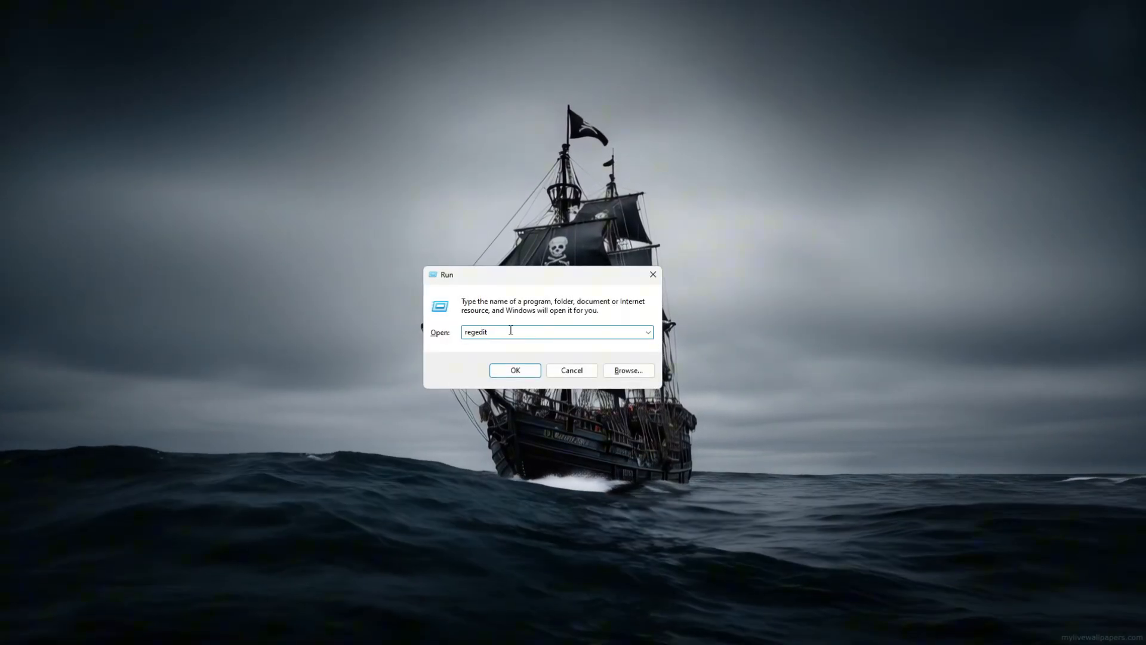
Launch Registry Editor and navigate to the Tcpip Parameters Interfaces key from the notes
click(513, 370)
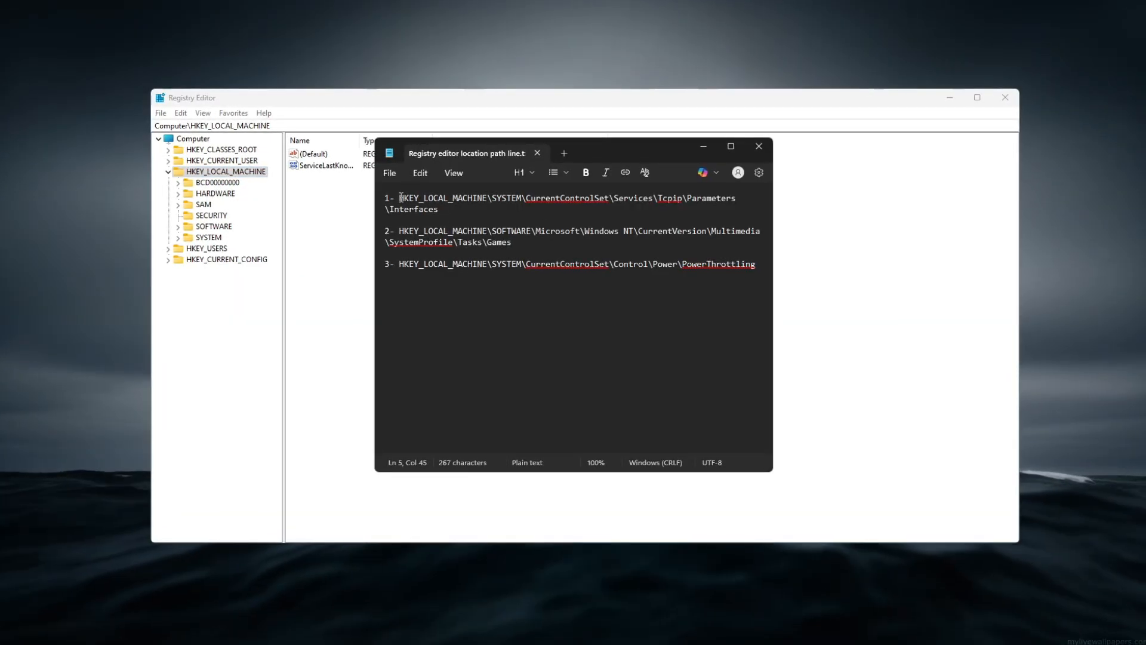
drag(398, 197, 441, 207)
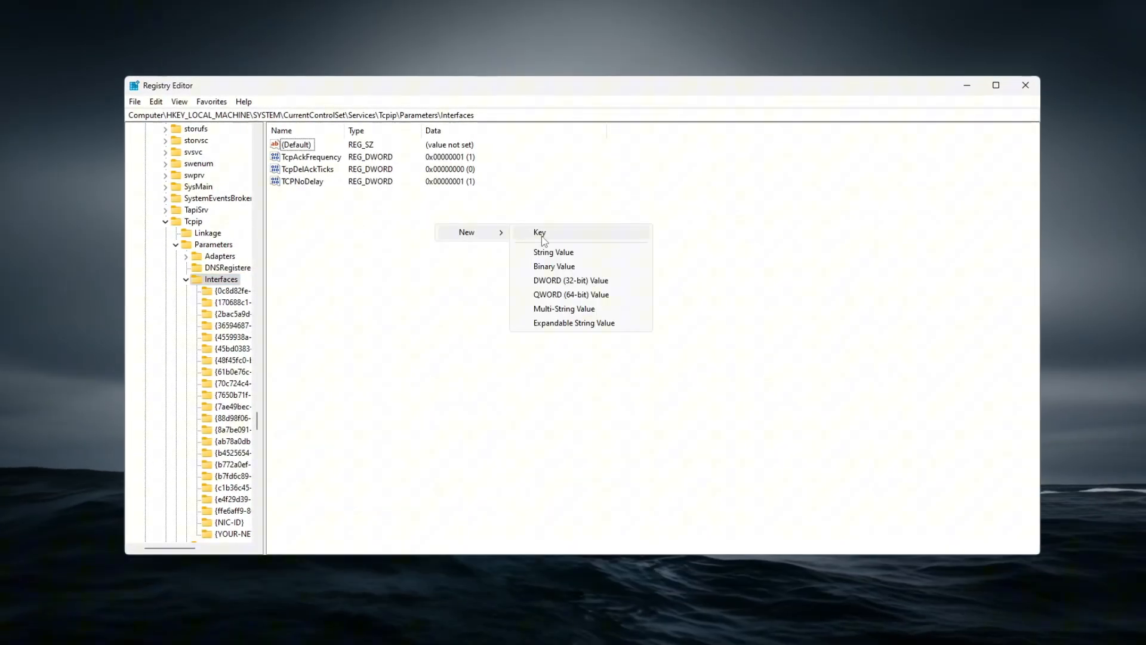
click(314, 225)
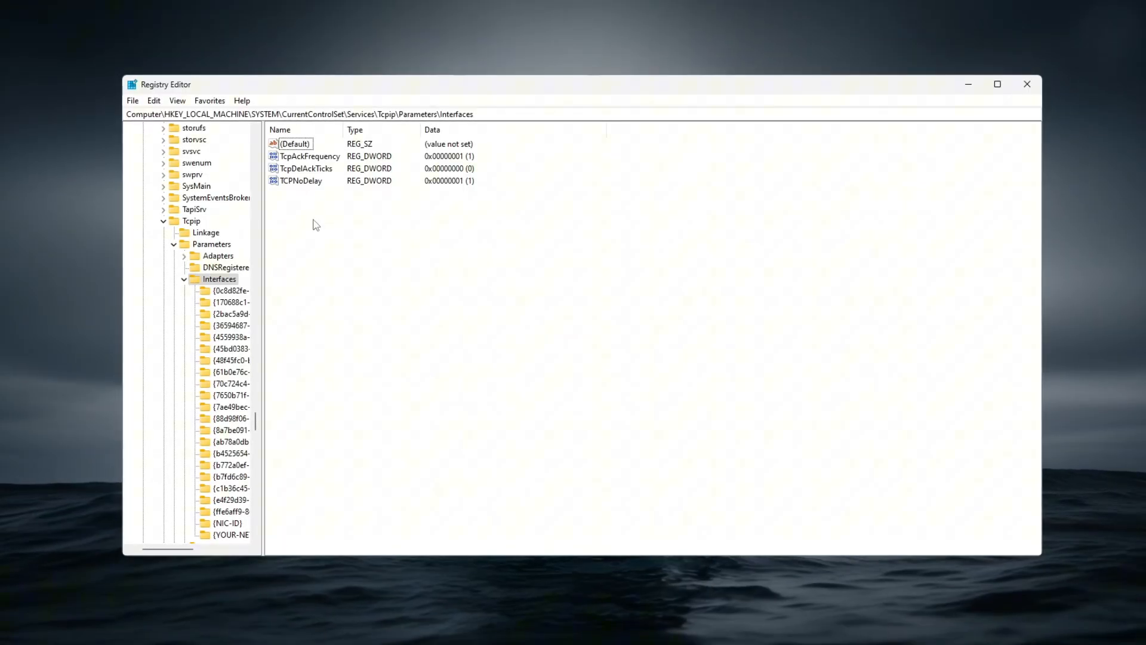
Edit the TcpAckFrequency value, entering 0 and confirming
click(309, 156)
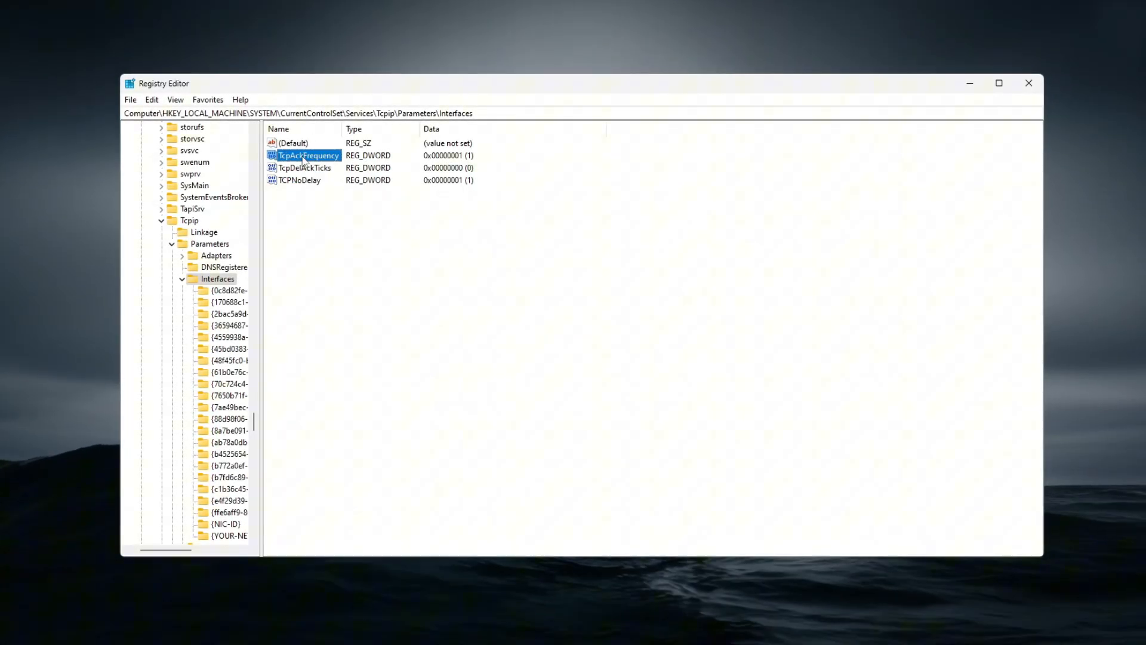
double_click(306, 155)
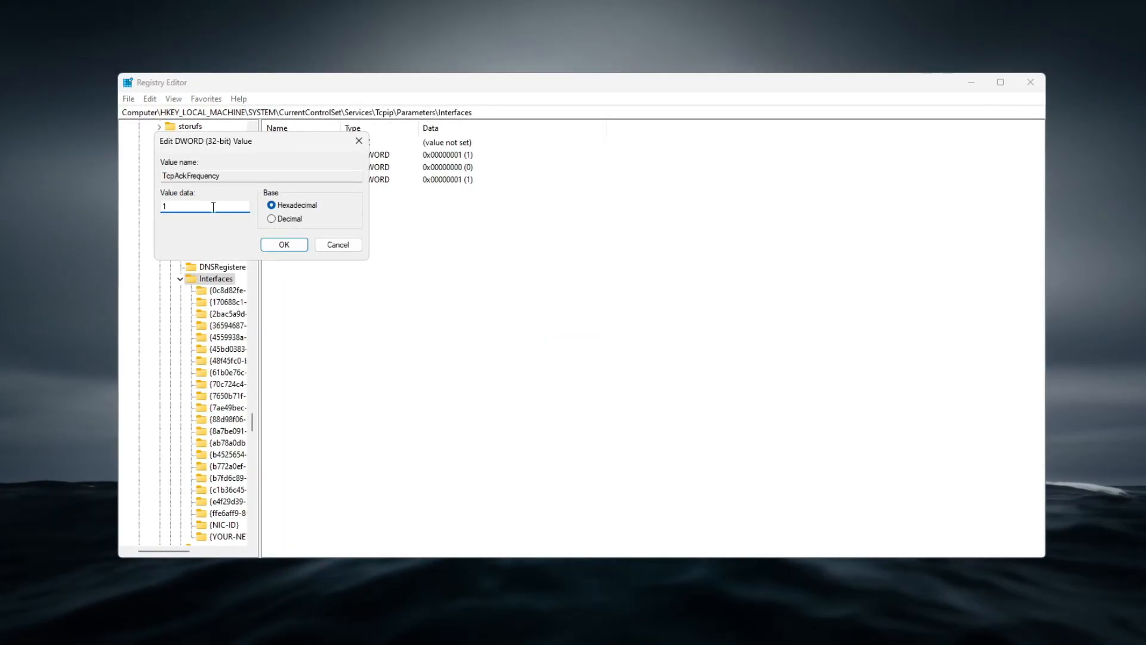
text(0)
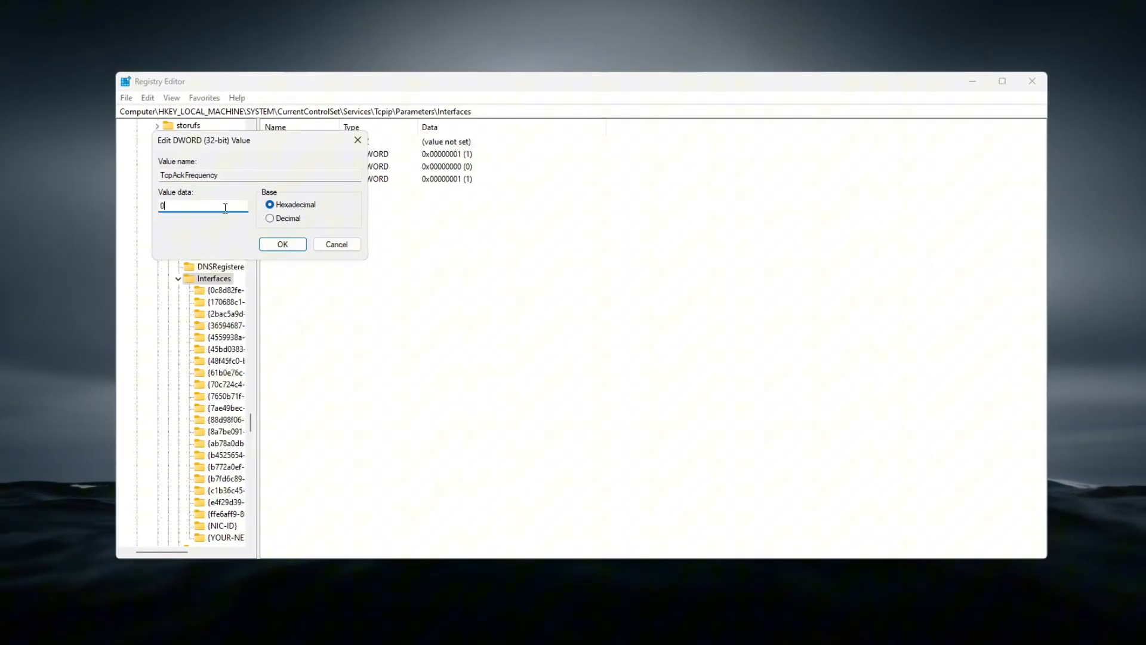
click(282, 244)
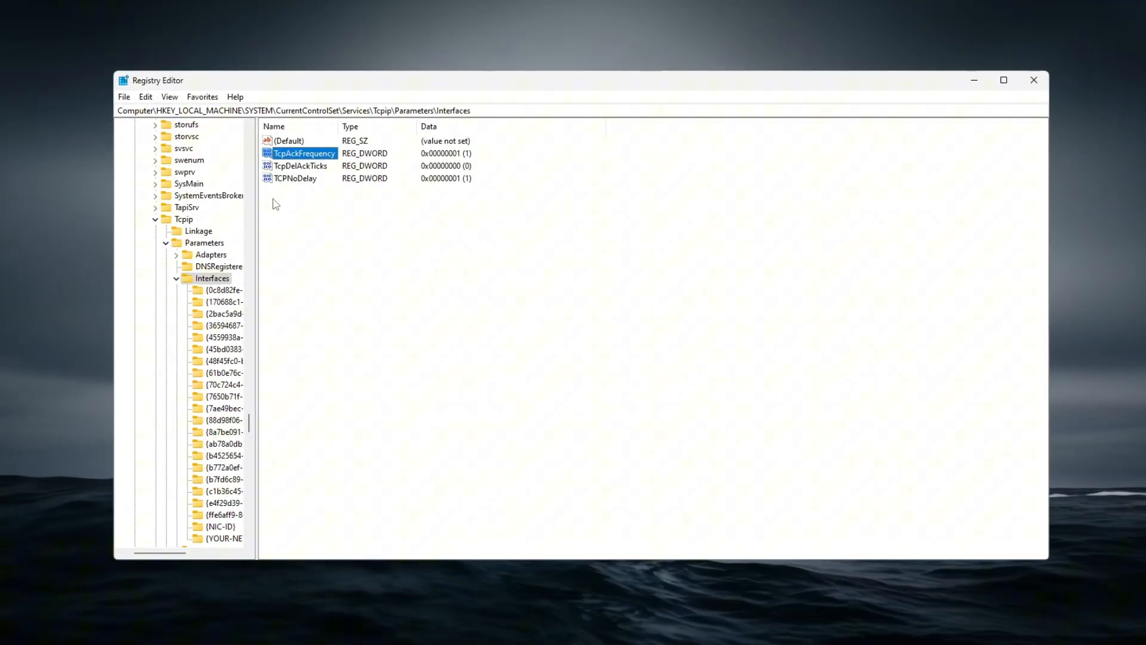
Open the Games task's Scheduling Category value and keep it at High
double_click(295, 178)
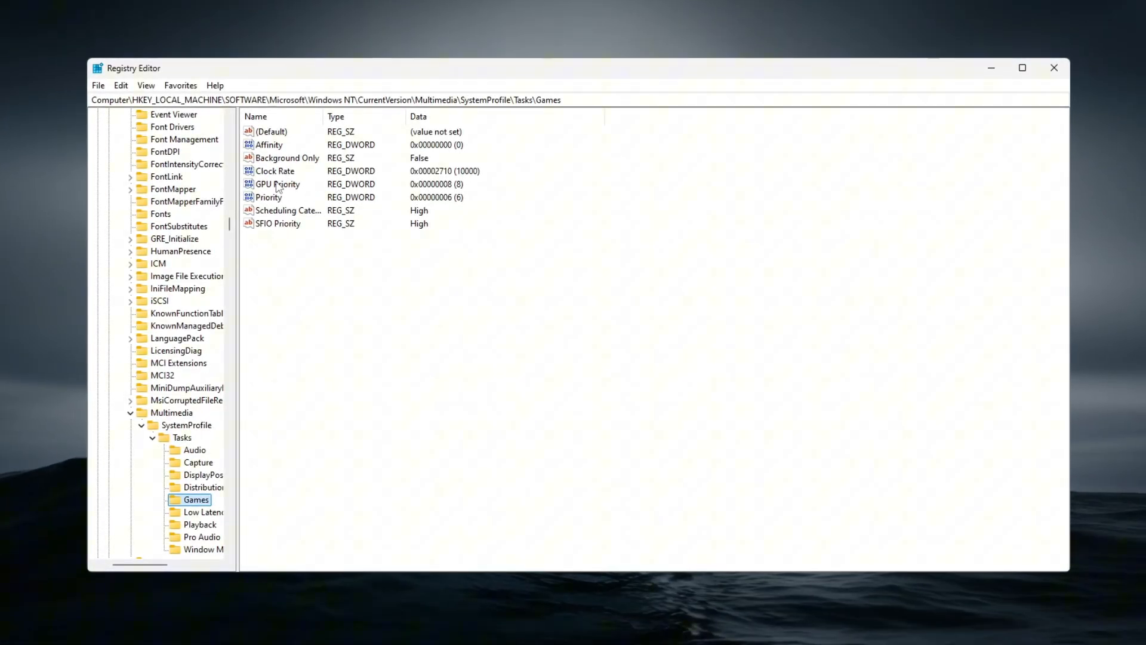
double_click(277, 183)
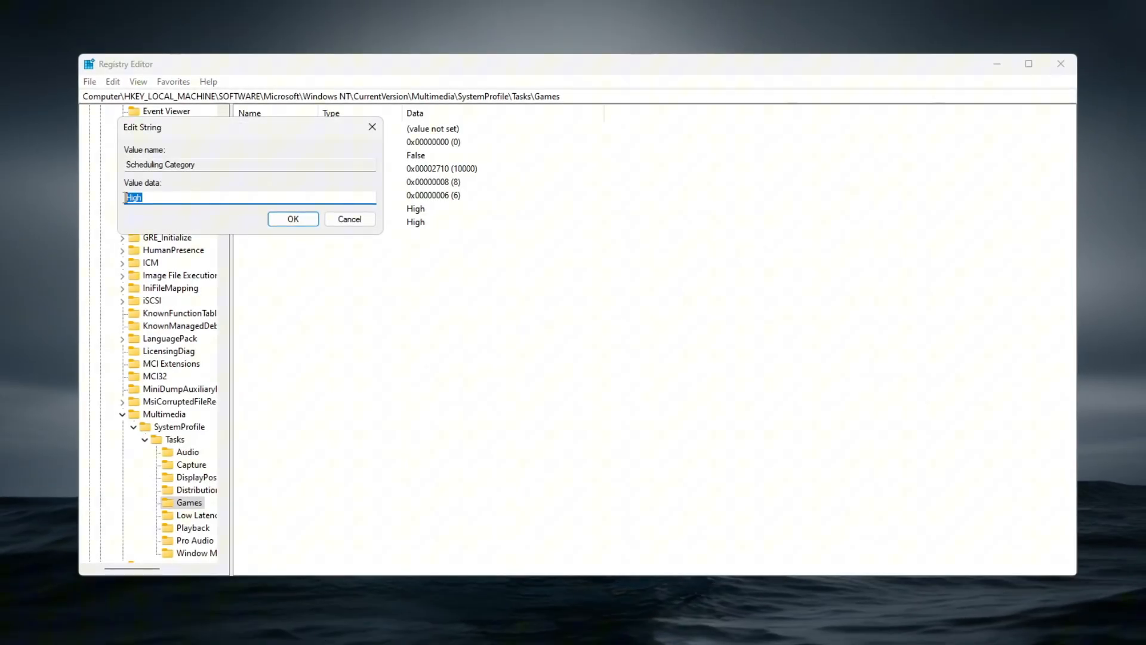
click(293, 218)
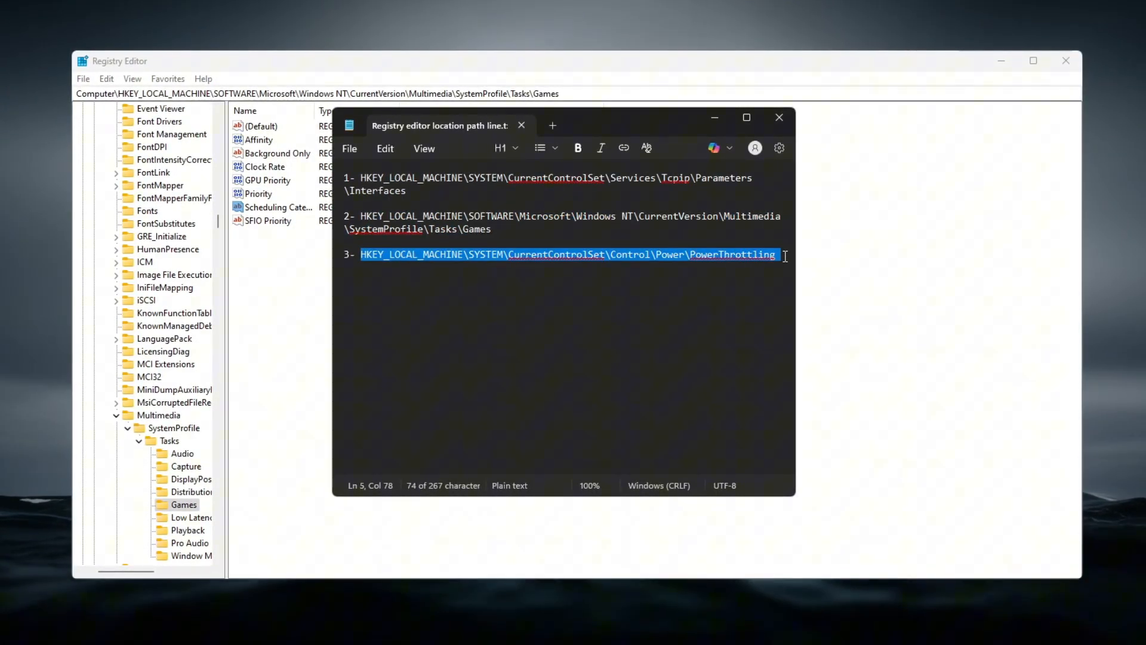
Edit PowerThrottlingOff under the PowerThrottling key and confirm its value
click(780, 117)
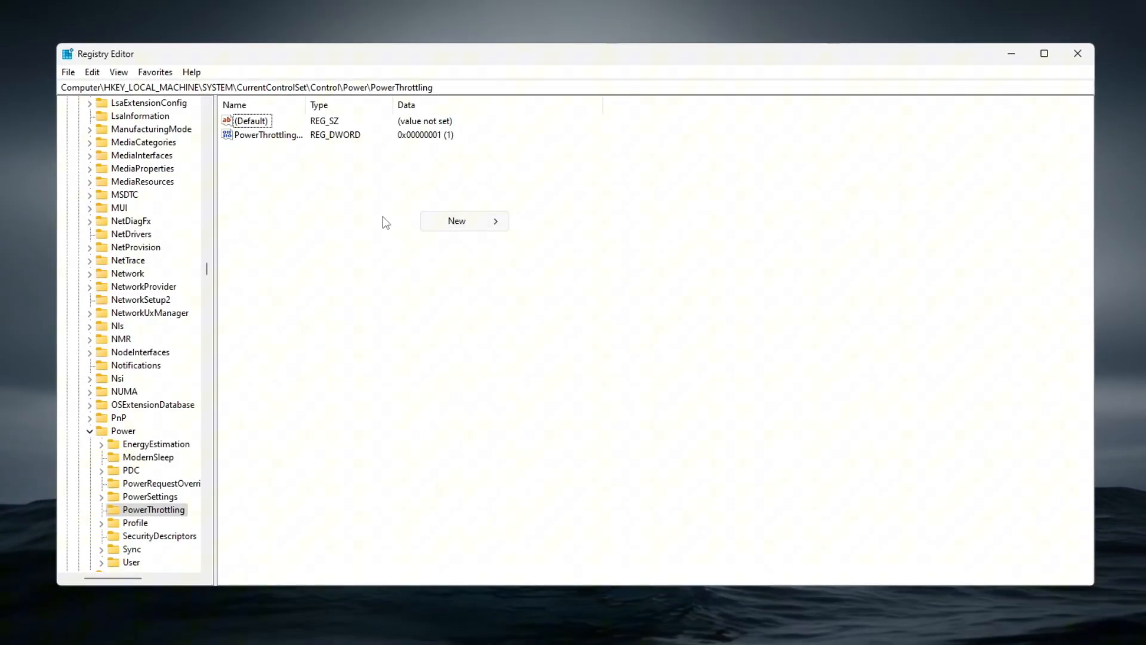
double_click(269, 135)
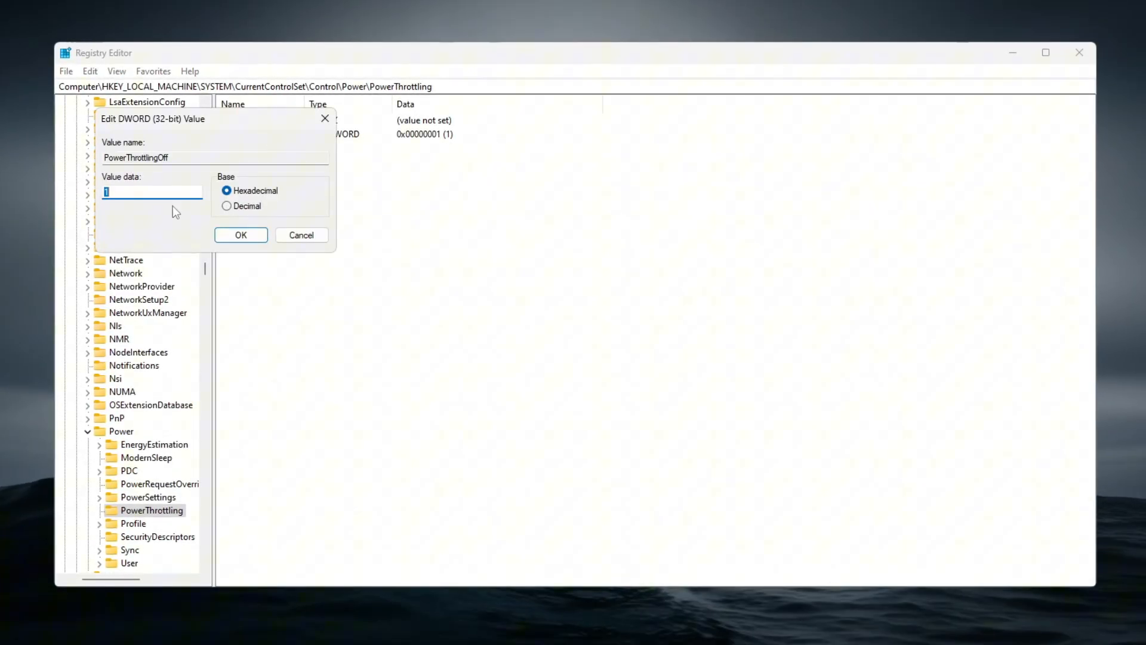
text(0)
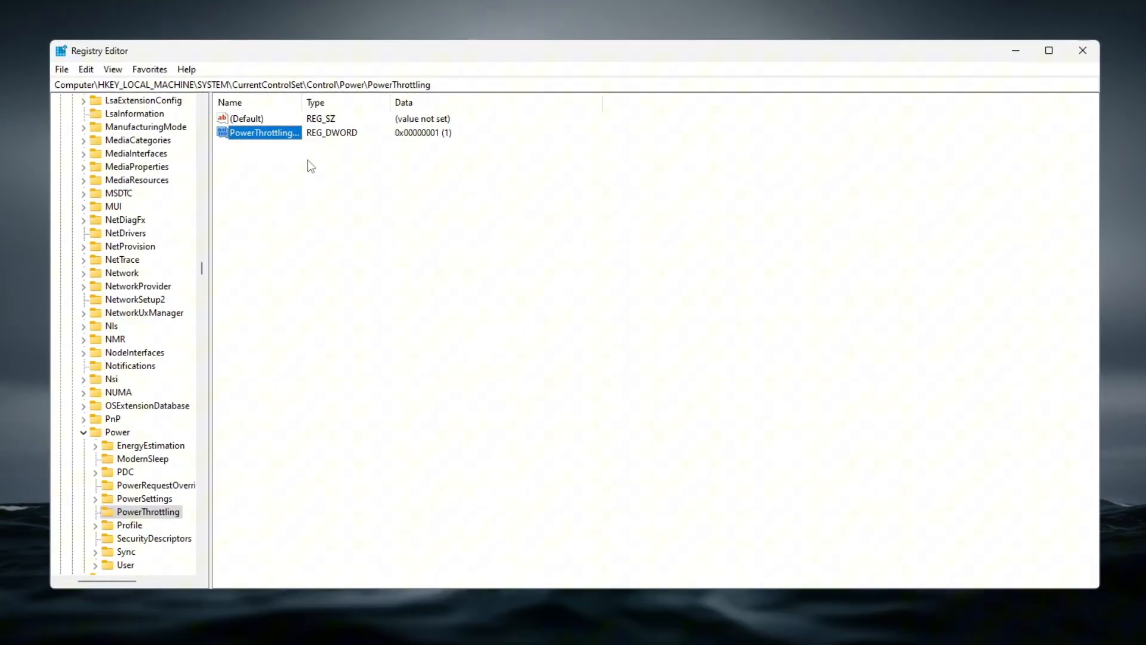
double_click(263, 132)
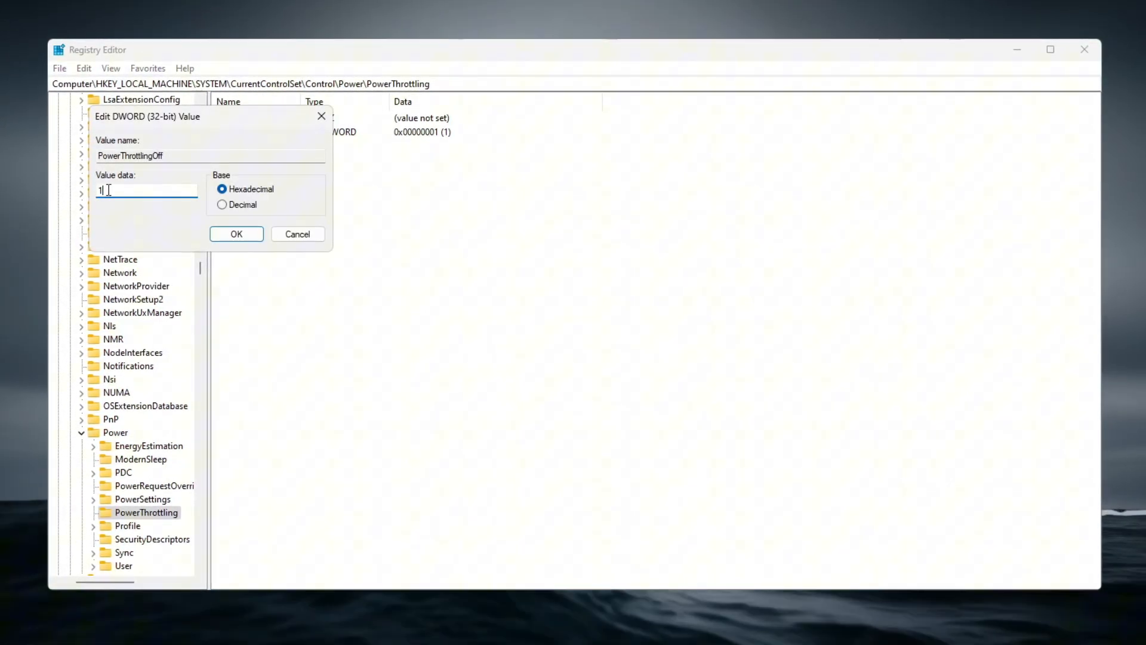
click(236, 234)
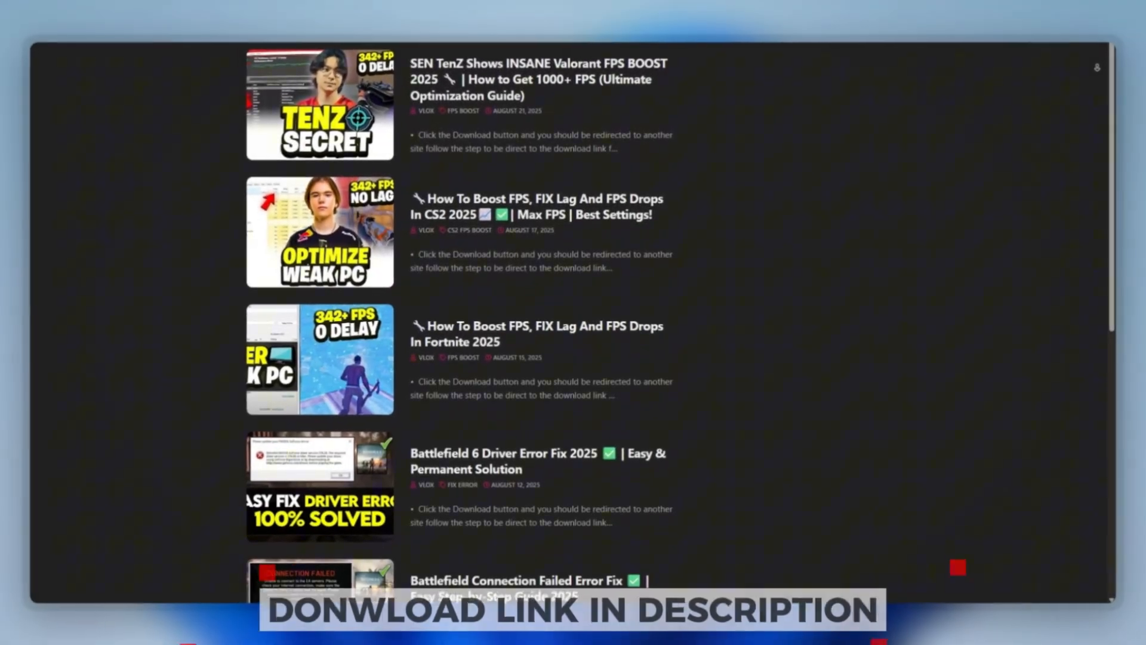
Scroll down through the download site's list of FPS boost guide posts
scroll(down, 3)
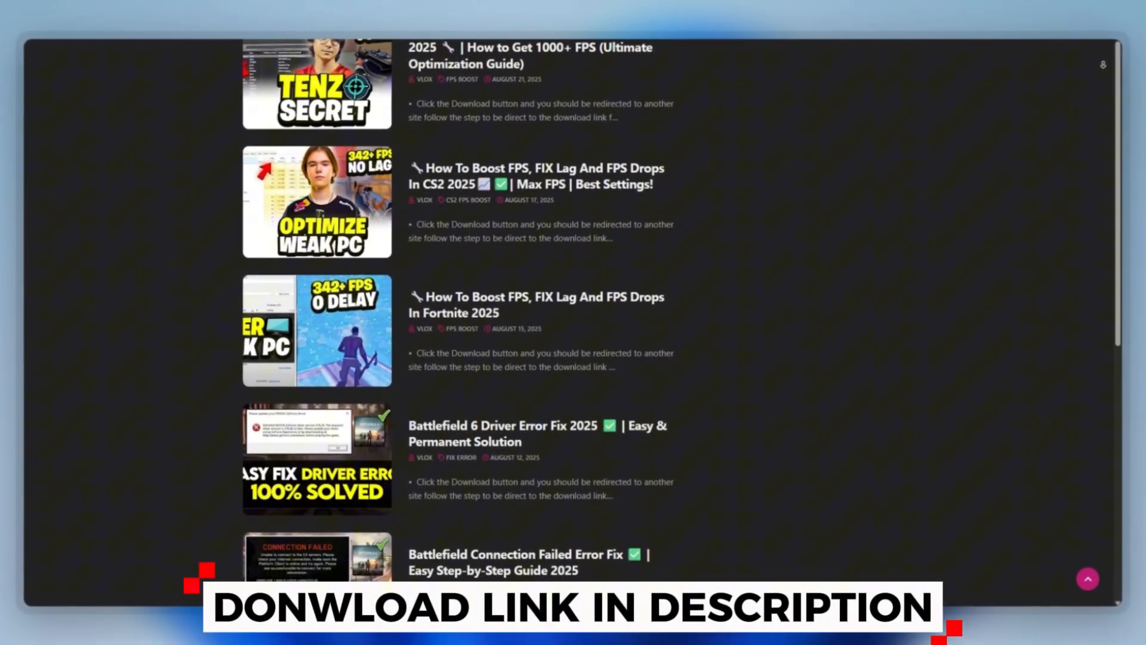
scroll(down, 3)
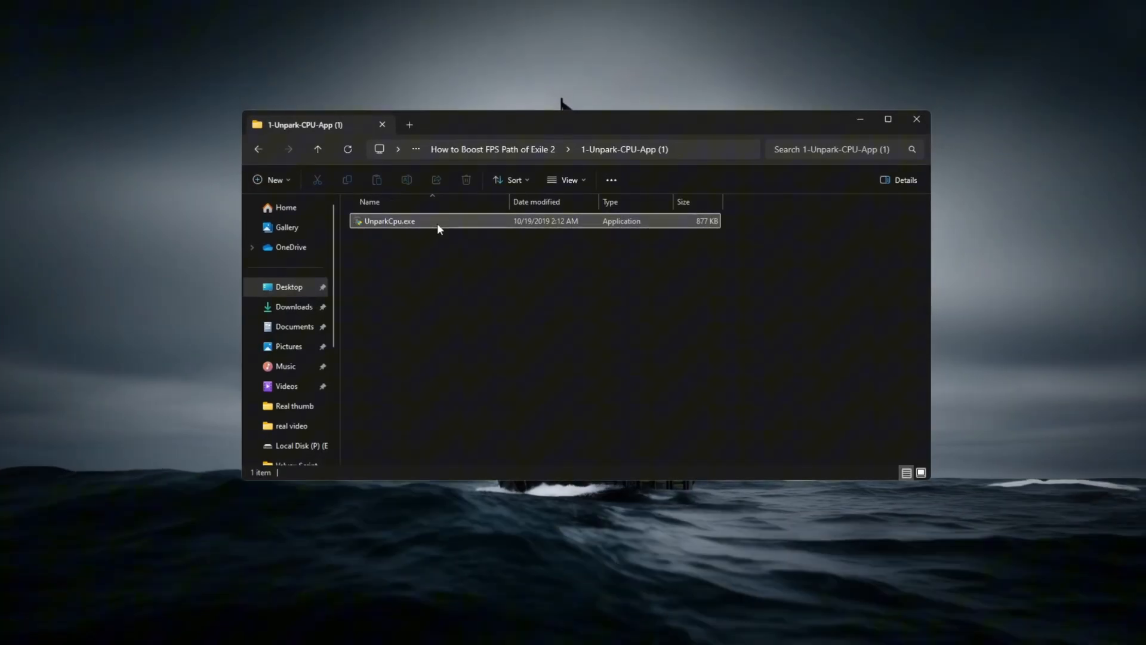
Run UnparkCpu.exe from the 1-Unpark-CPU-App folder
double_click(389, 221)
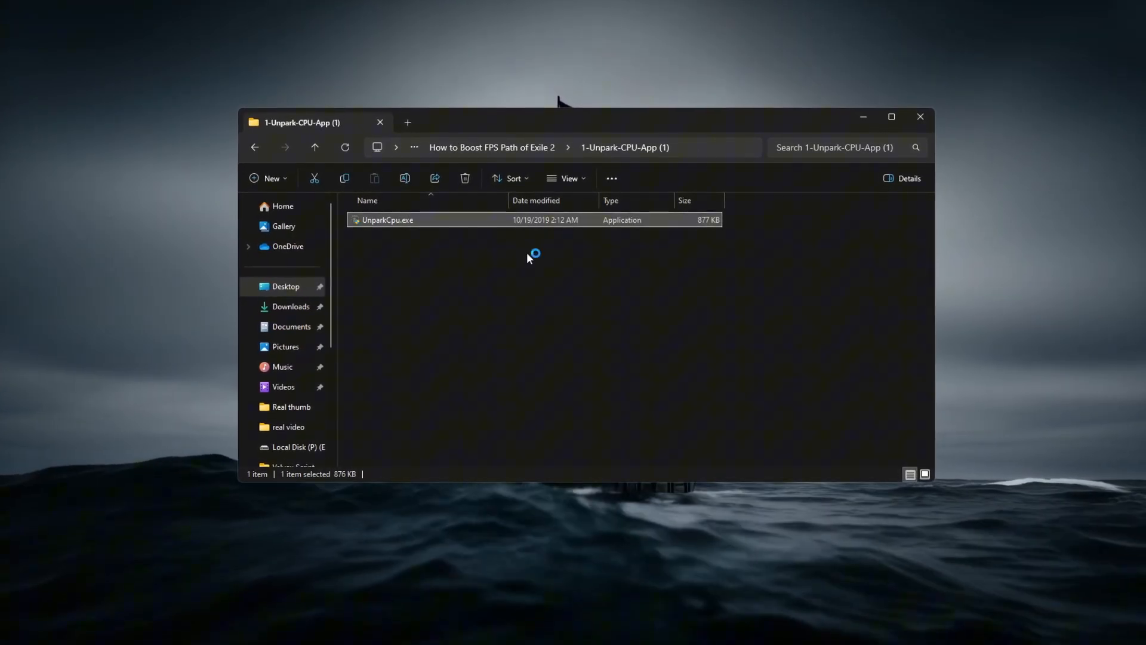
double_click(386, 220)
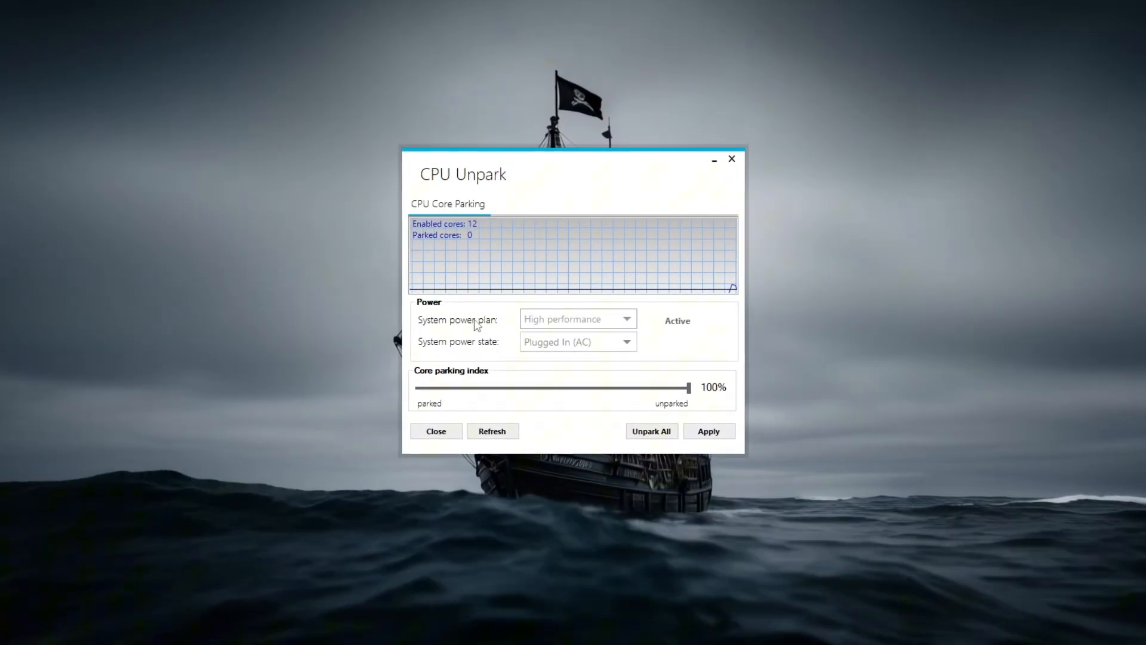
Keep the High performance power plan at 100% unparked, apply it and confirm
click(577, 318)
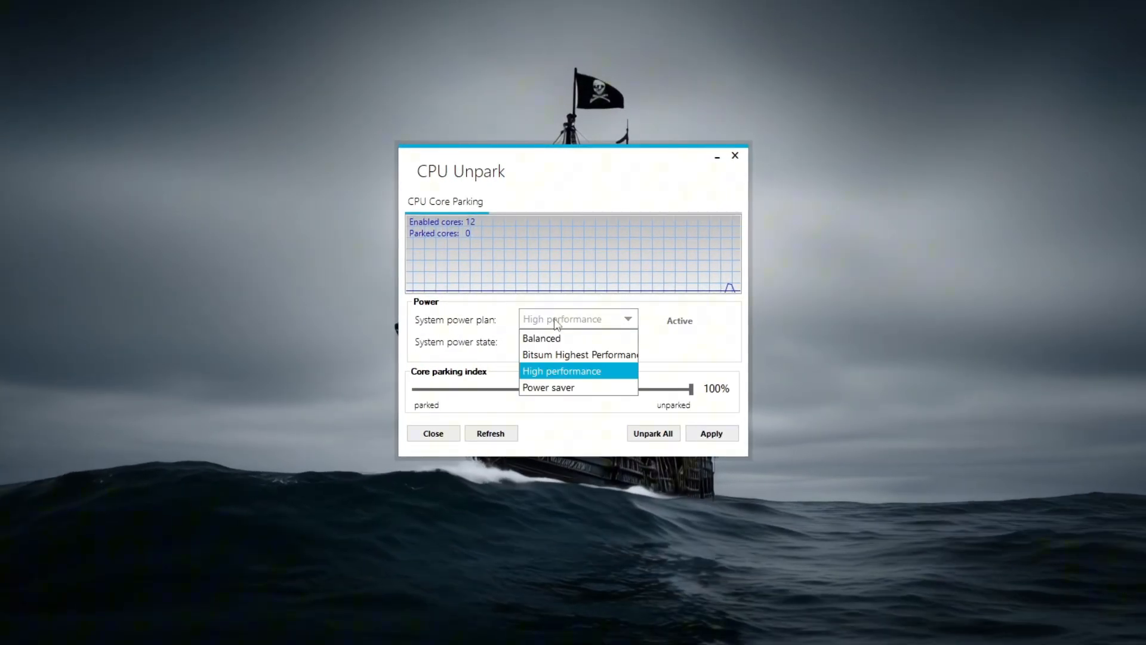
click(561, 370)
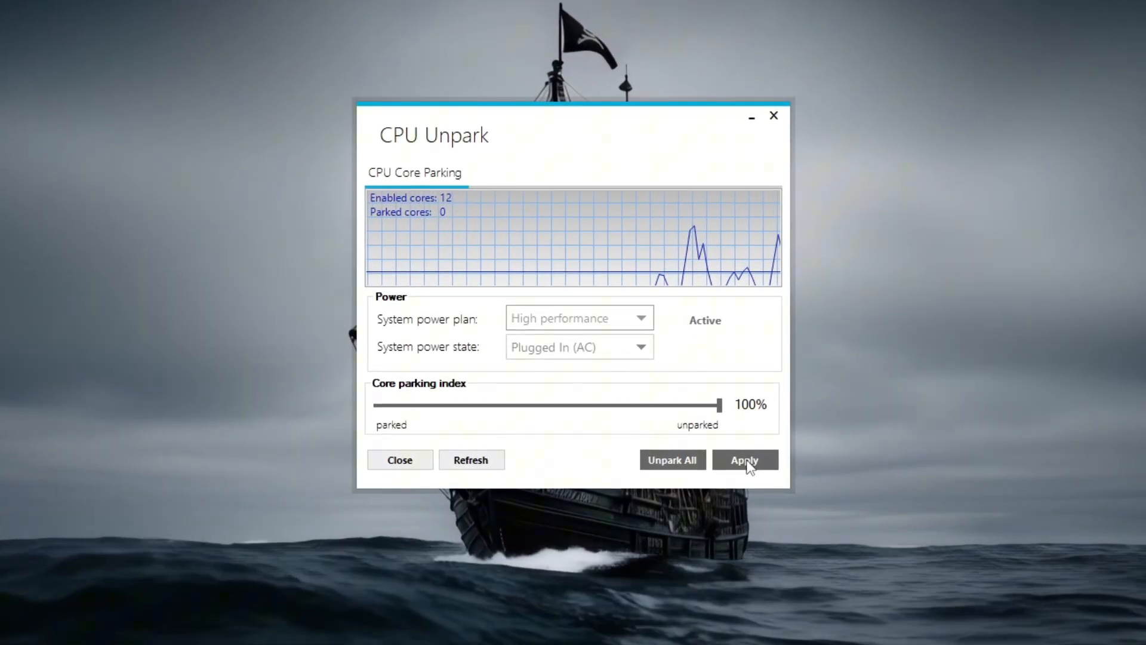
click(744, 460)
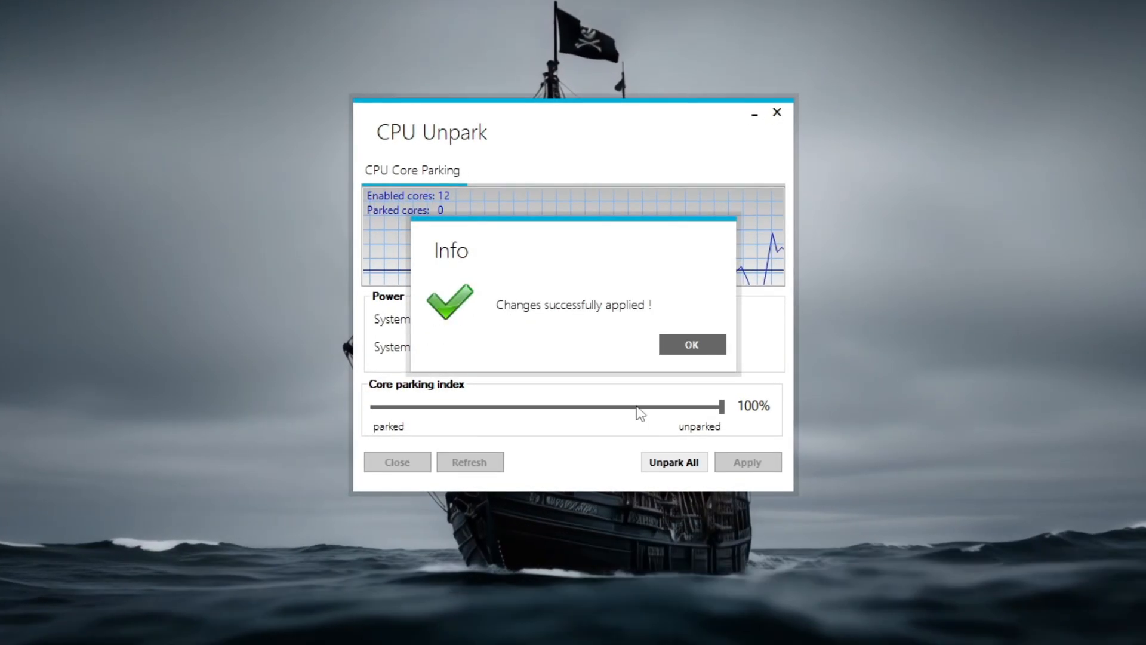
click(692, 344)
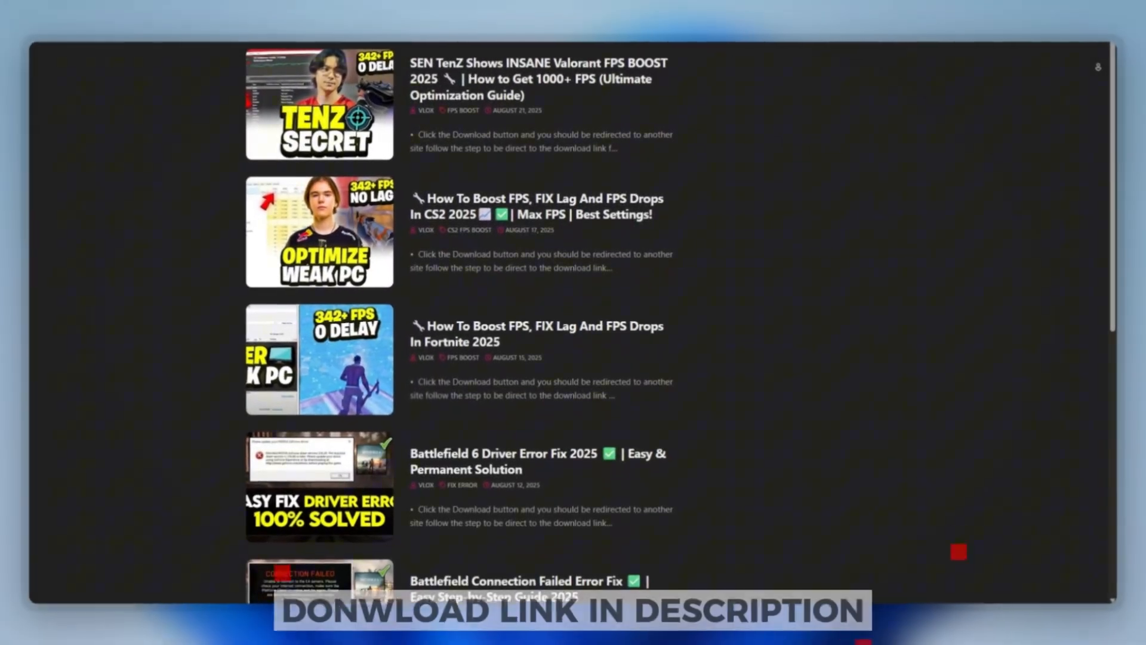
Scroll further down the download site's guide post list
scroll(down, 3)
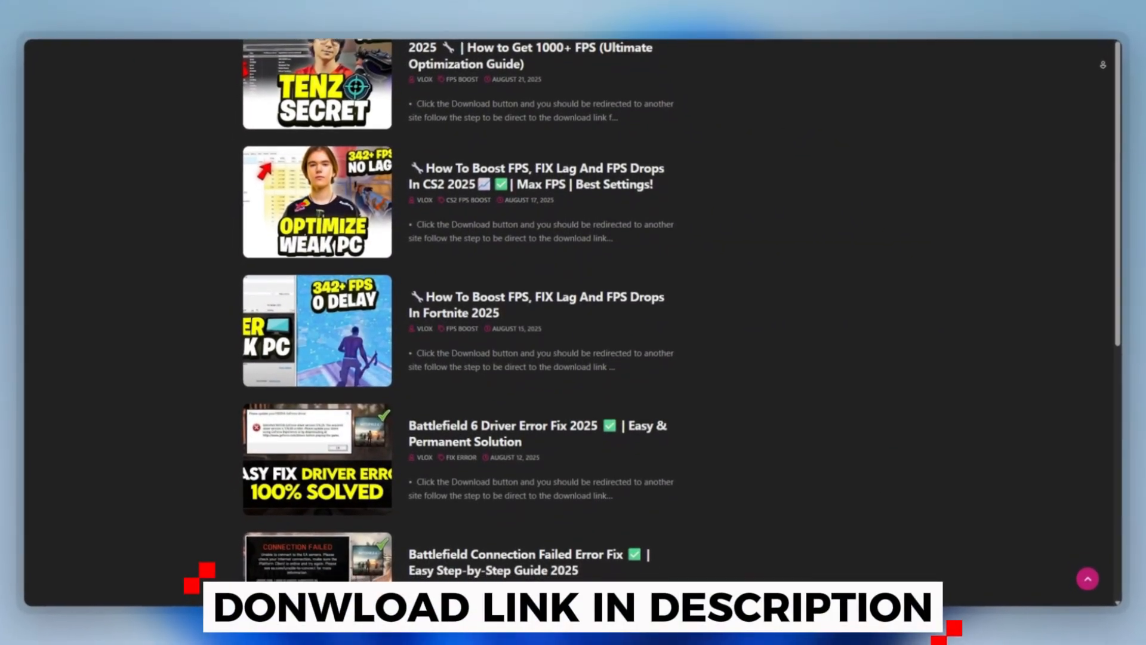
scroll(down, 3)
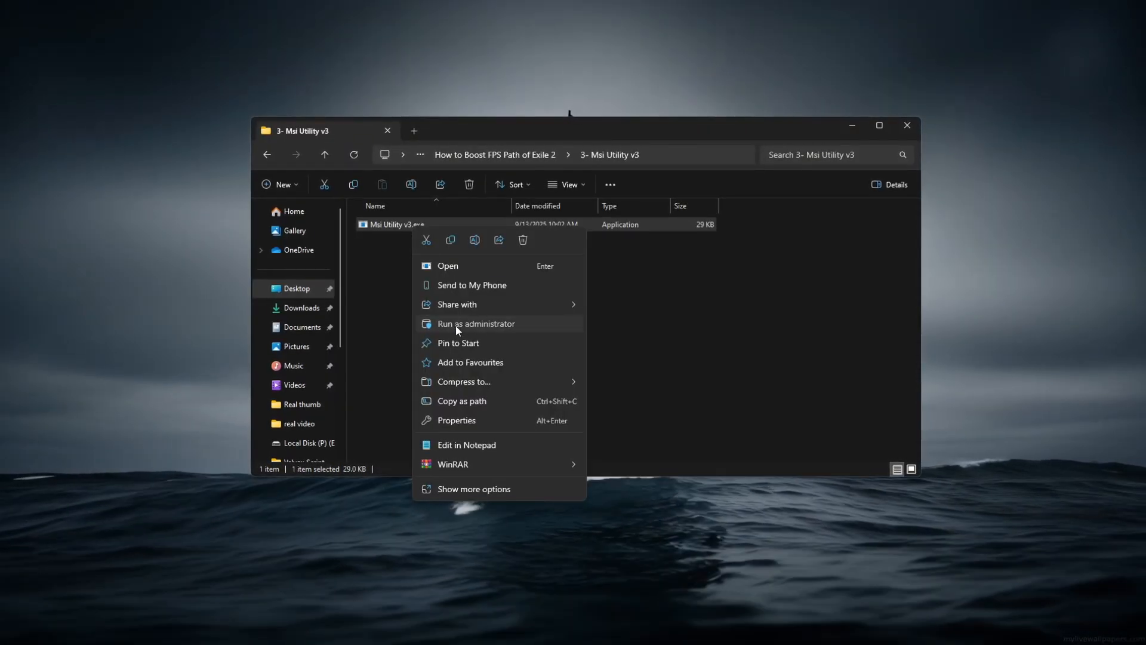
Start Msi Utility v3 with administrator rights and confirm the UAC prompt
click(475, 324)
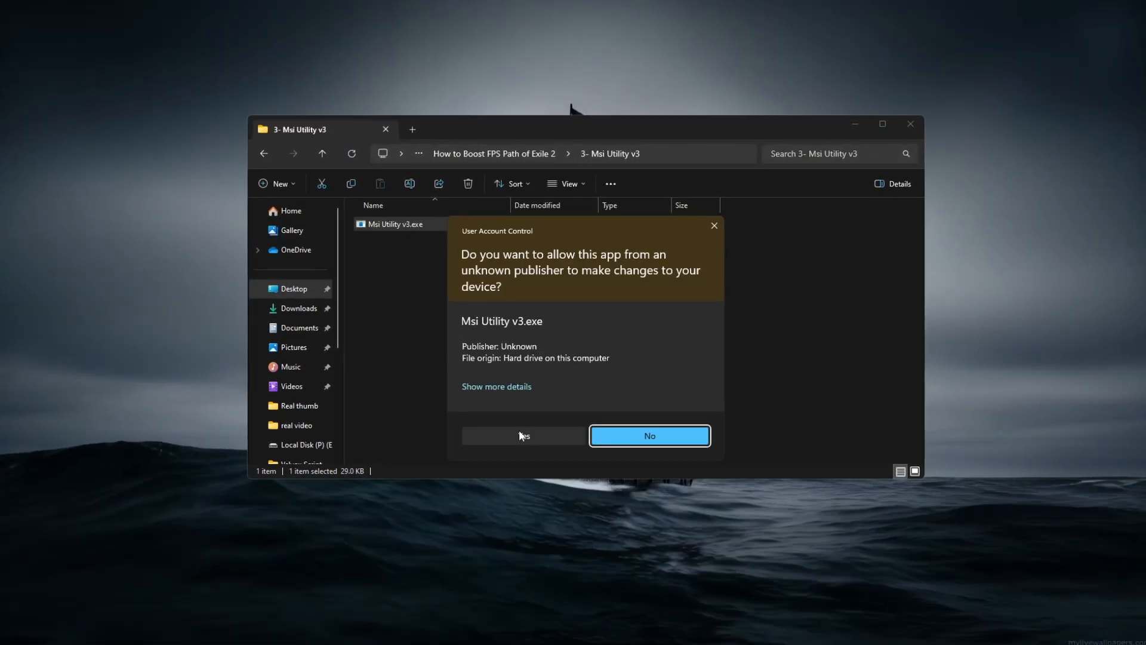
click(523, 436)
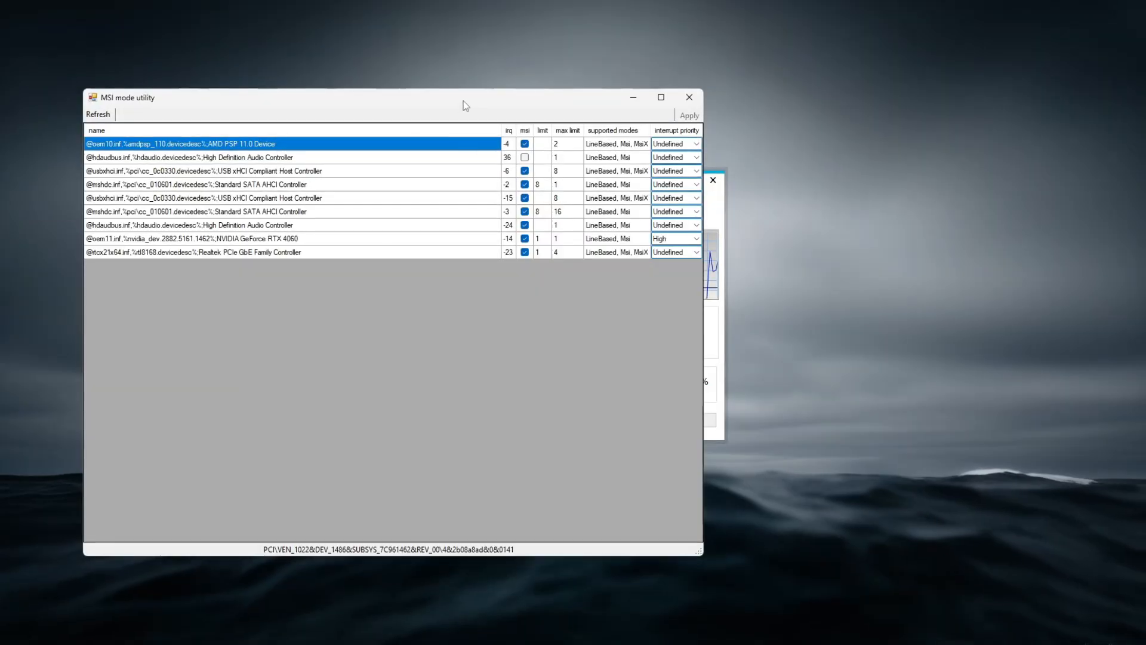
drag(464, 97, 621, 81)
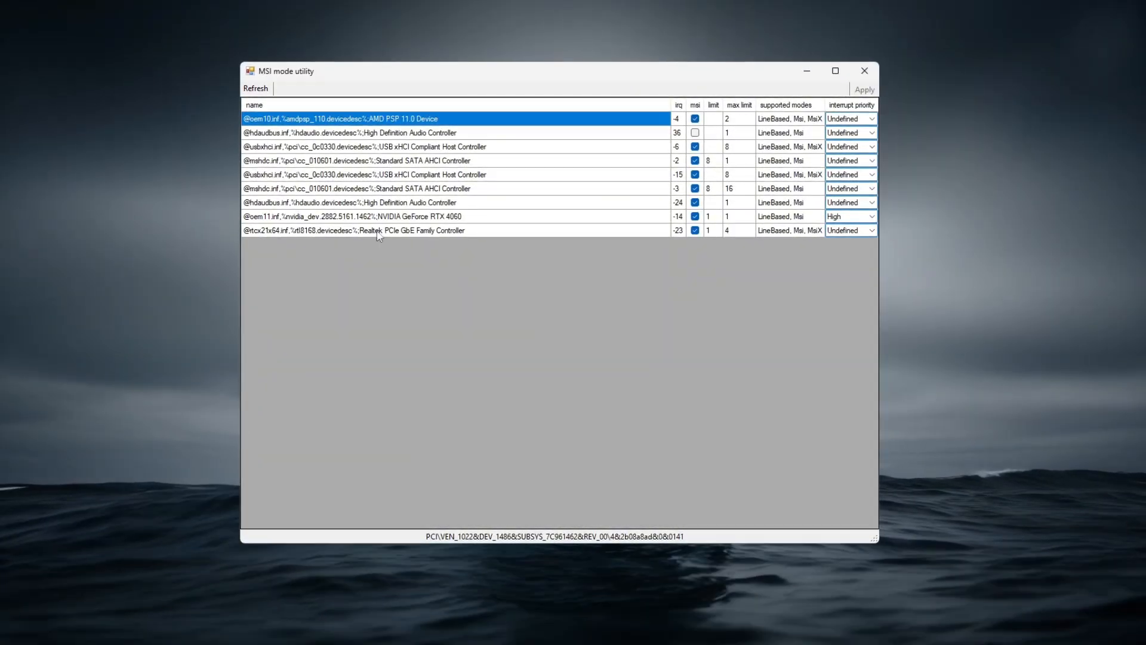
click(356, 216)
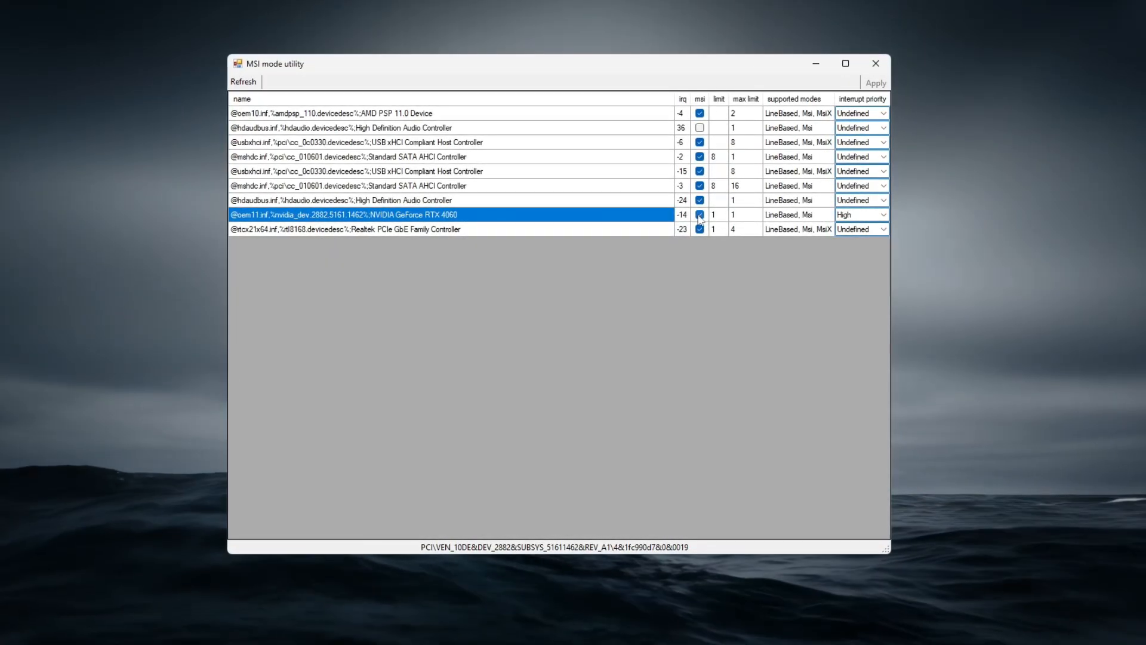
Enable MSI mode for the NVIDIA GeForce RTX 4060 and set its interrupt priority
click(884, 214)
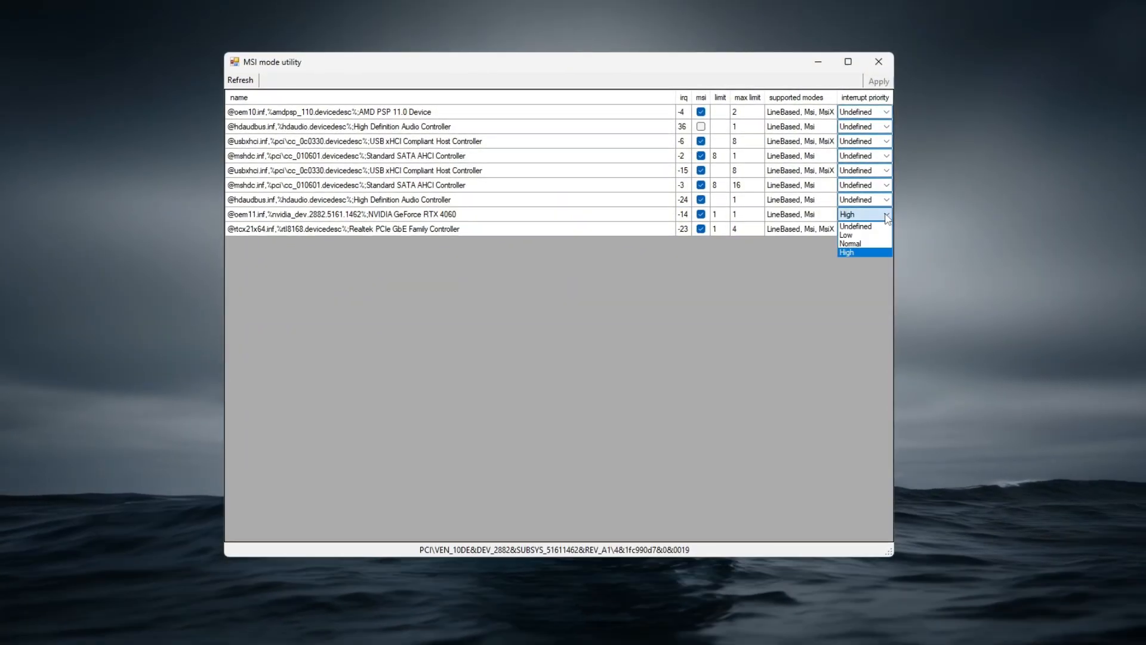
click(859, 225)
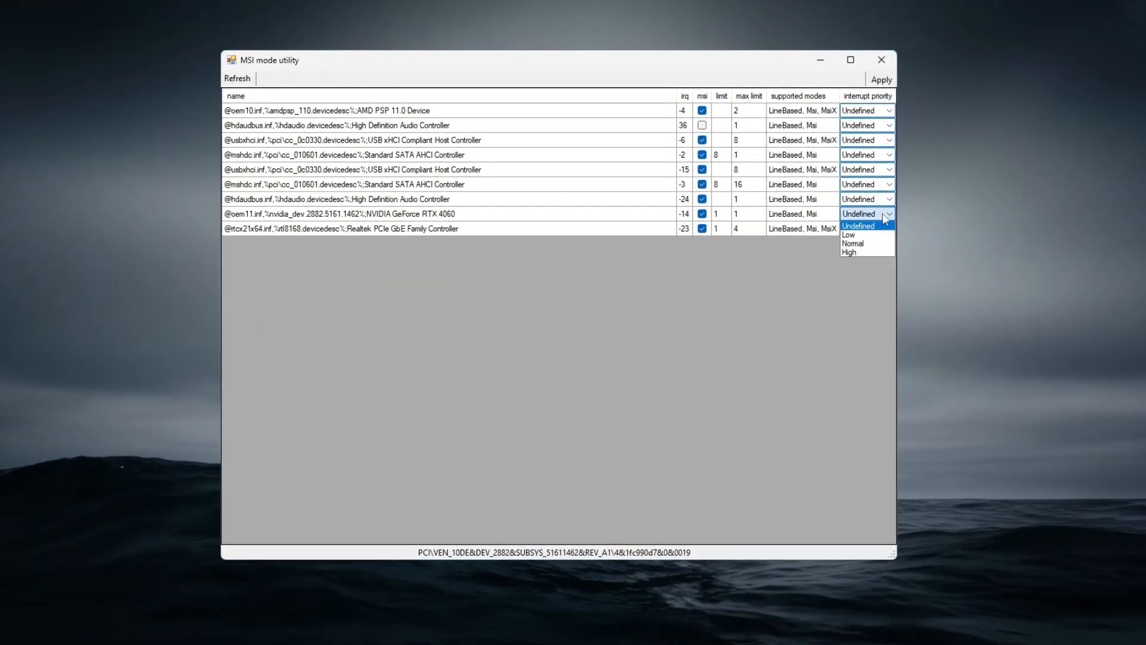
click(849, 252)
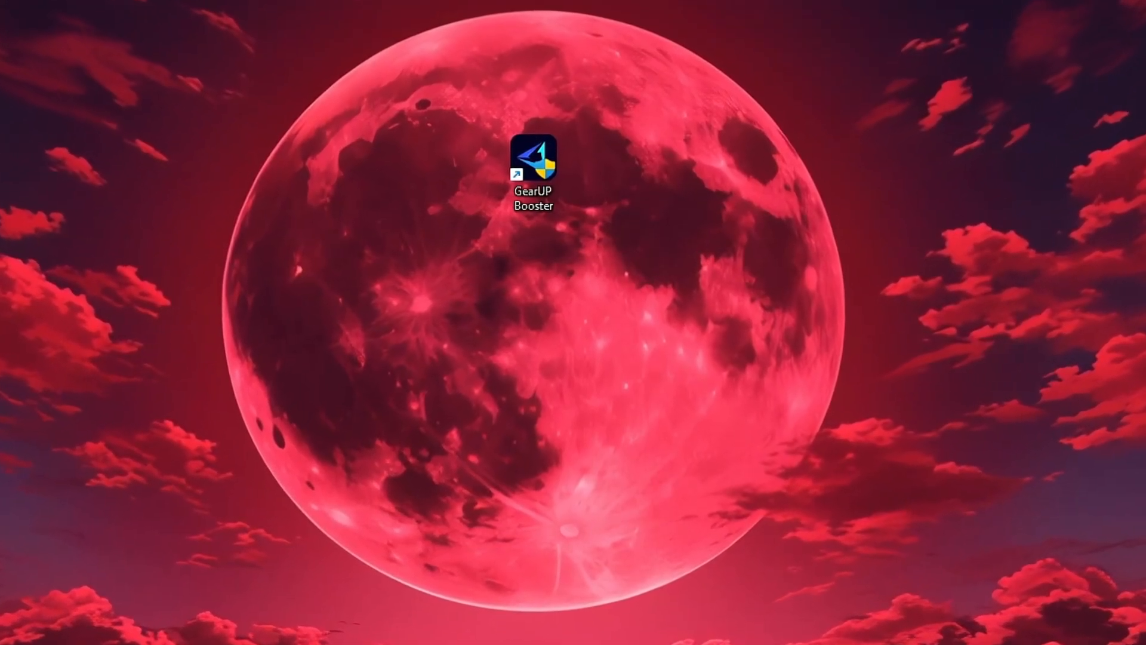
Launch GearUP Booster from the desktop and go to the games section
double_click(534, 157)
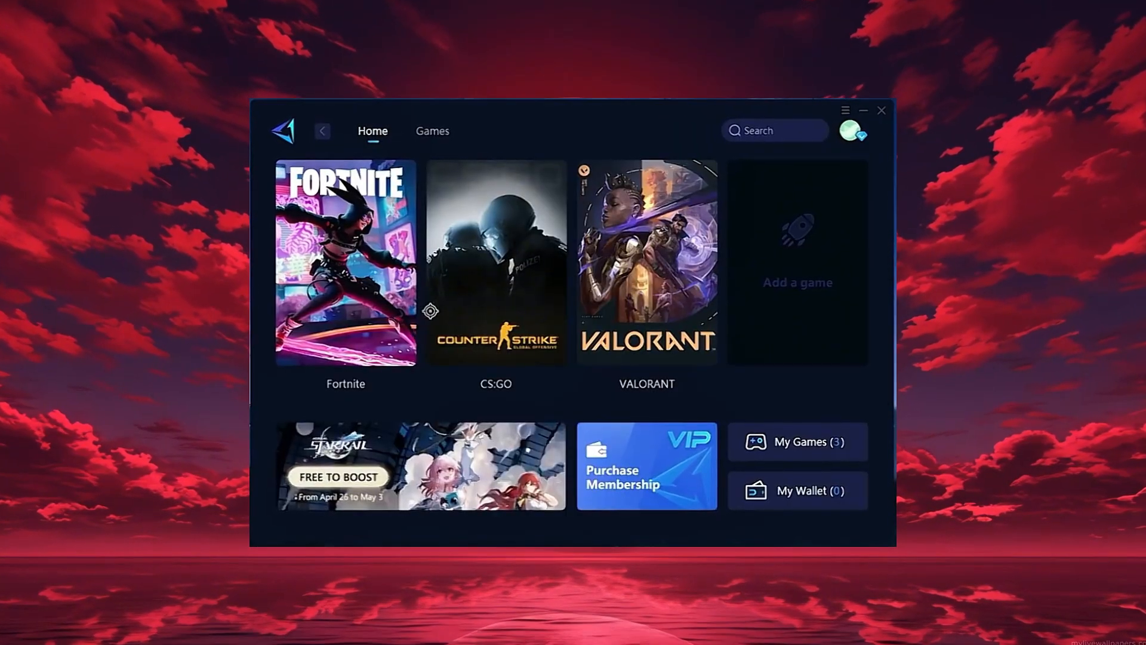
click(850, 129)
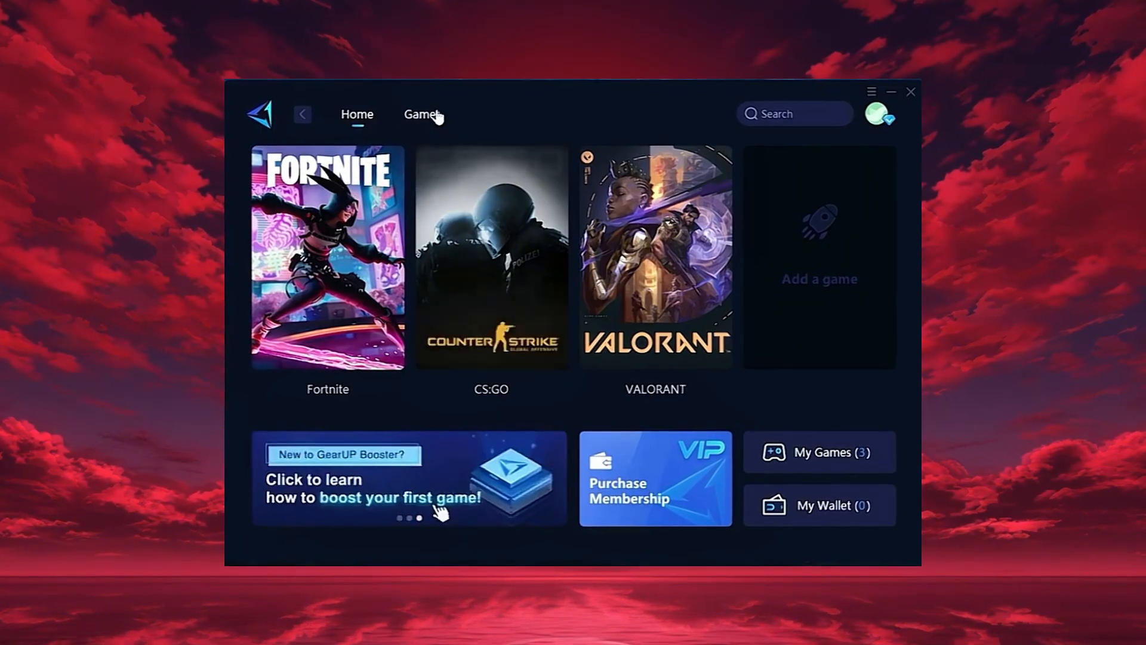
click(419, 114)
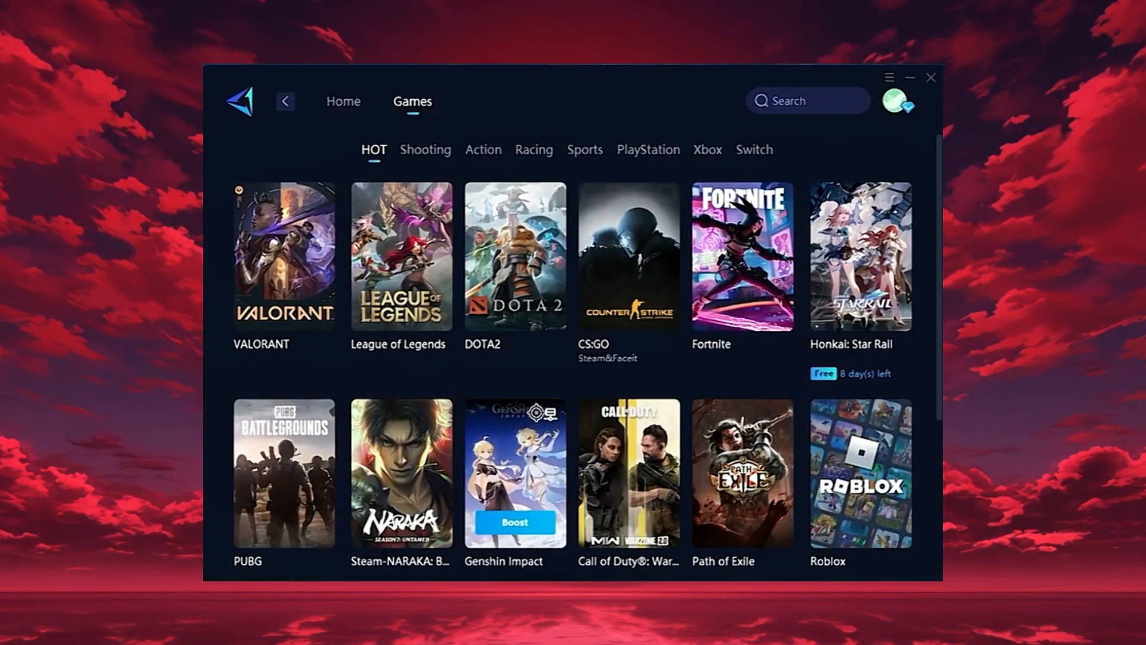
Return to the home page of added games and start boosting Fortnite
click(342, 100)
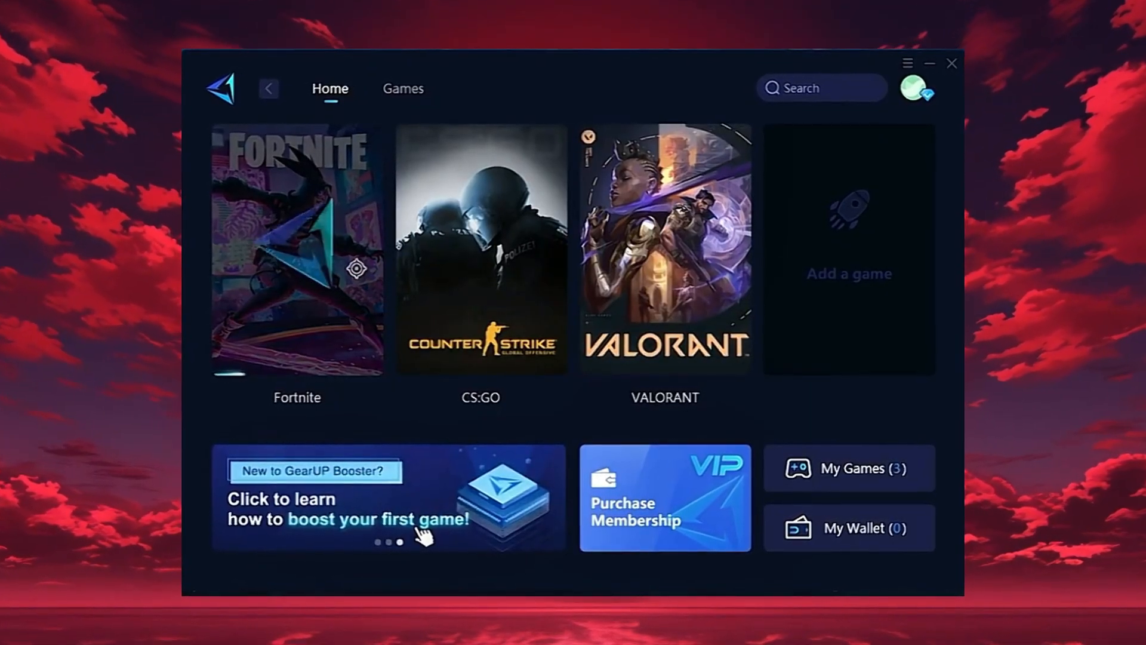
click(298, 252)
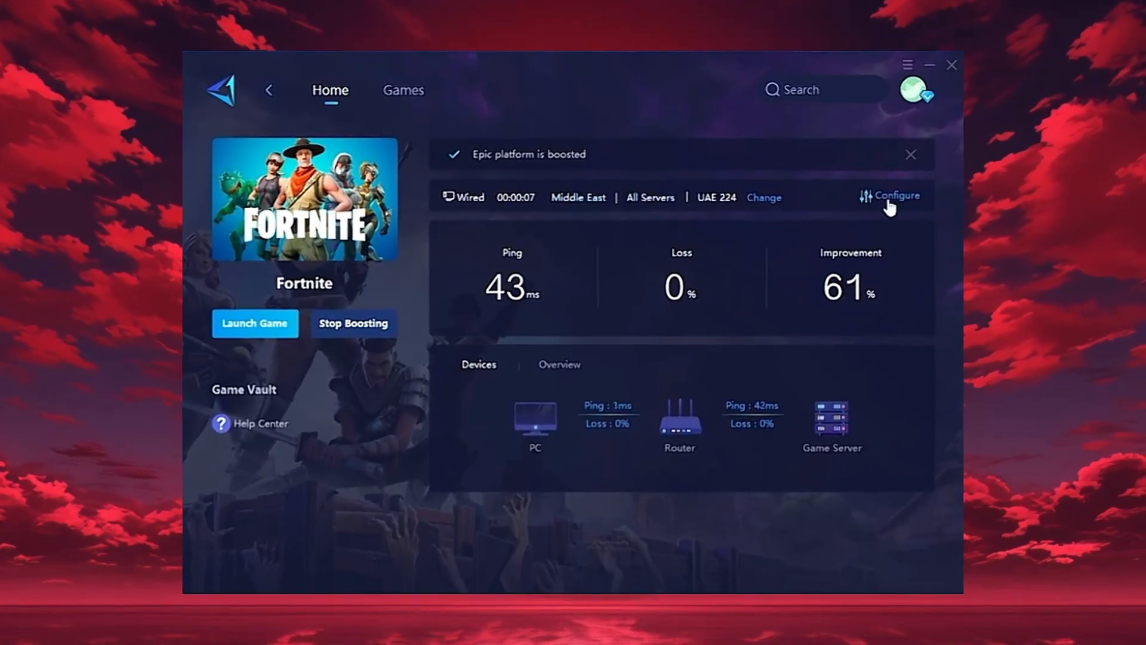
In the Fortnite boost's region and node settings, select Middle East - All Servers
click(888, 197)
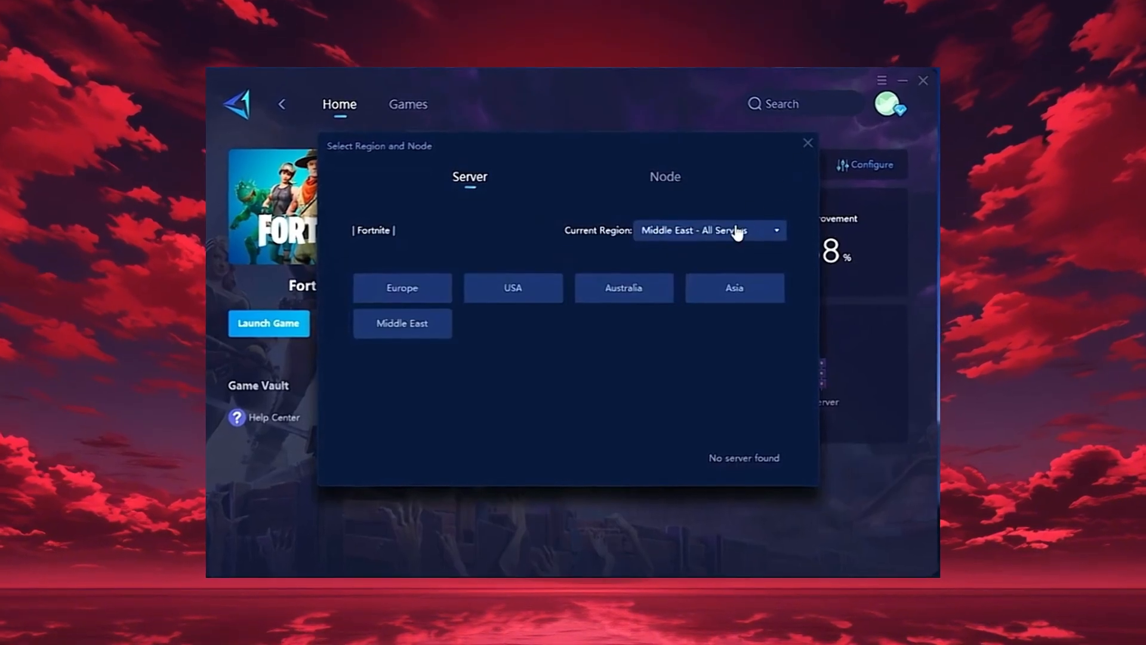
click(706, 231)
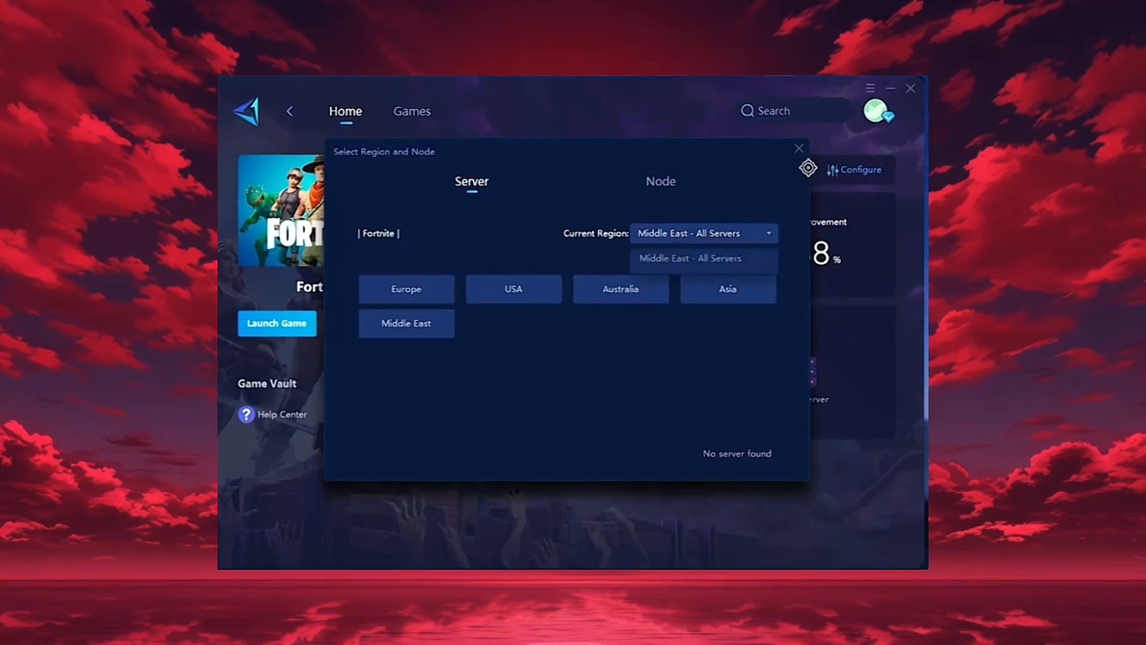
click(798, 148)
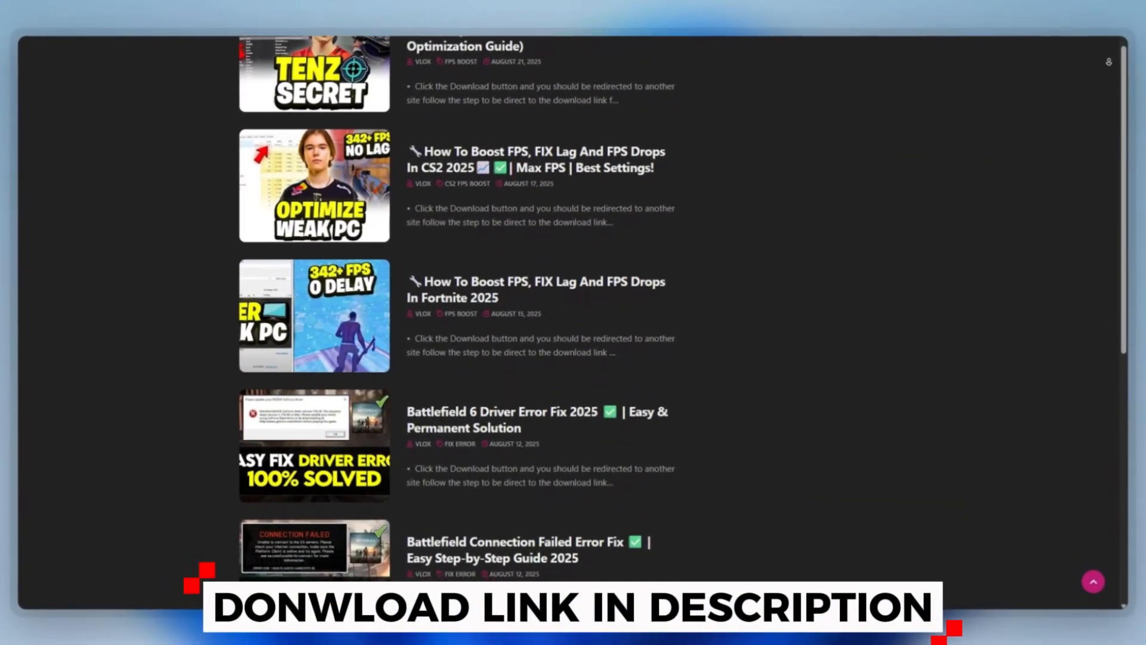
Run Intelligent standby list cleaner ISLC.exe as administrator
scroll(down, 3)
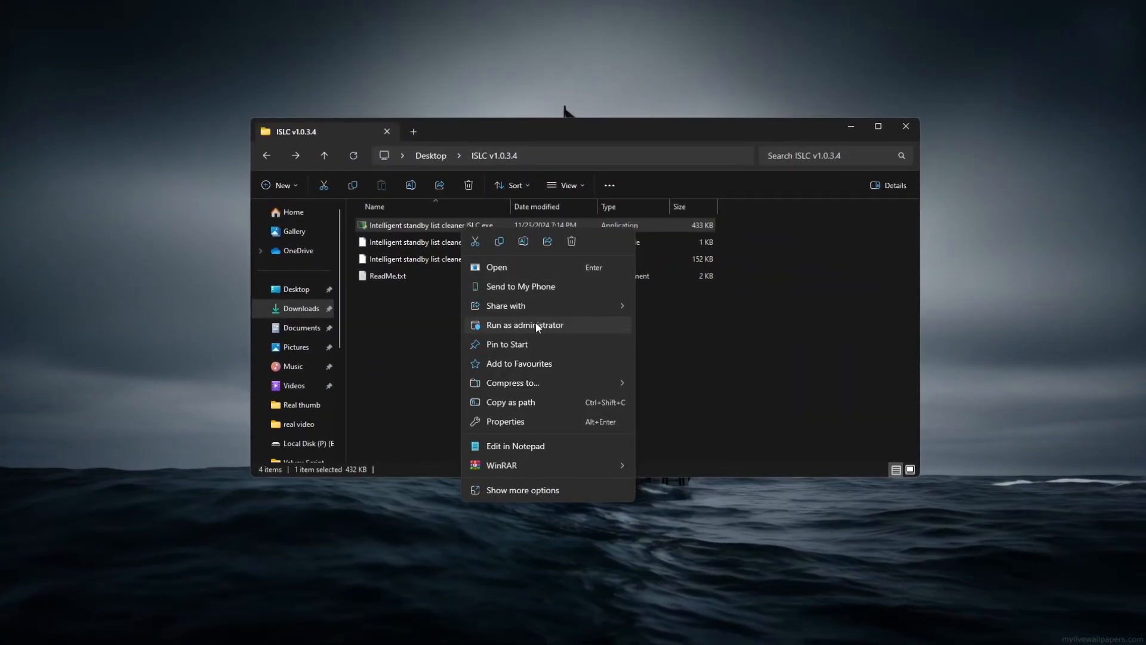
click(525, 324)
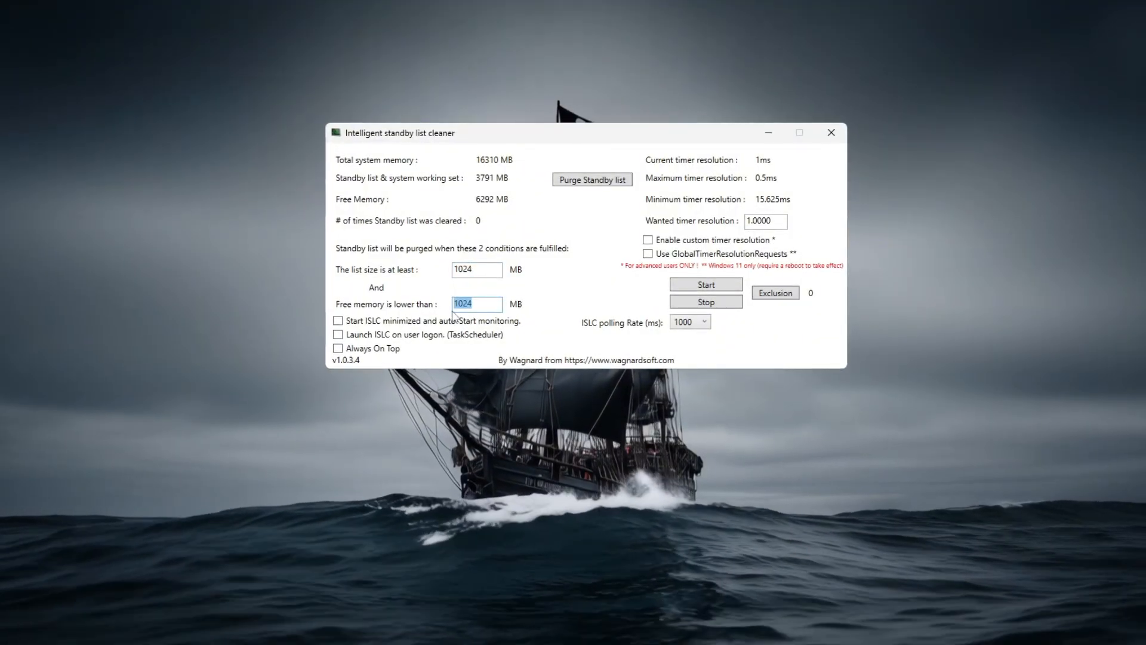
Purge when free memory is below 8192 MB, start minimized, and use a 0.5000 ms custom timer resolution
text(8192)
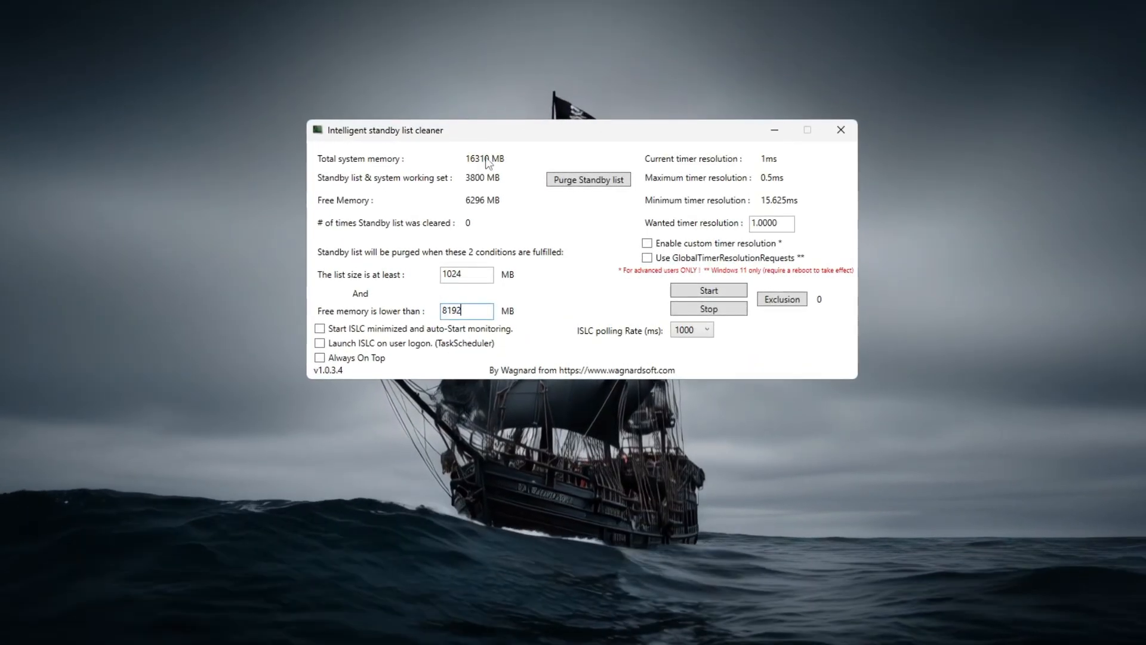
click(315, 331)
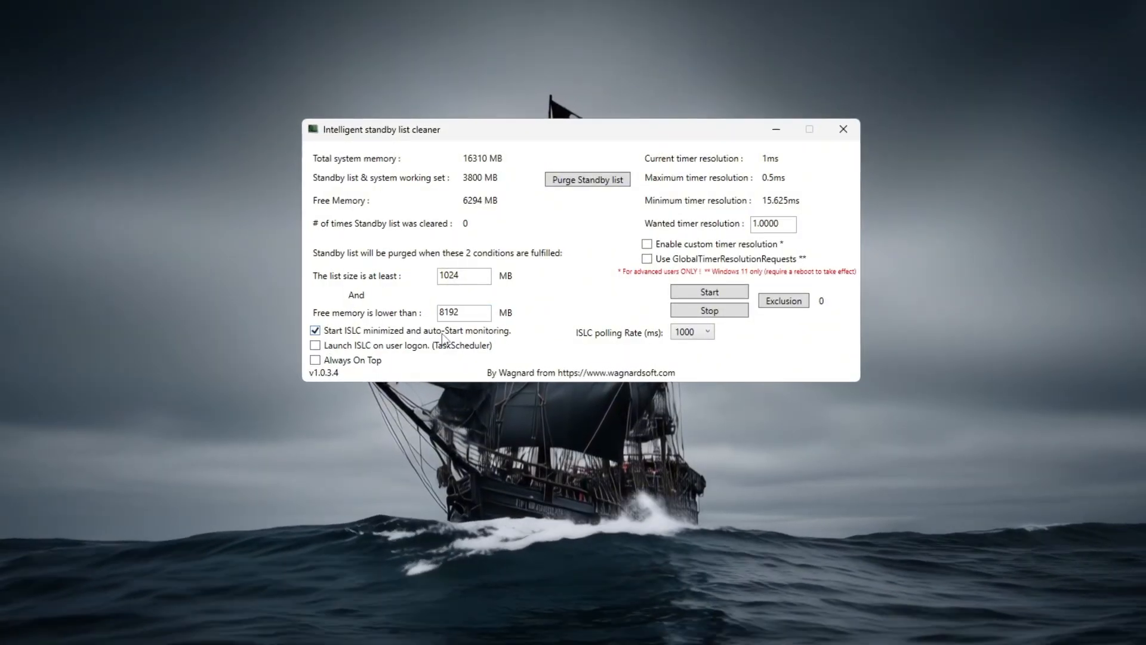
click(645, 244)
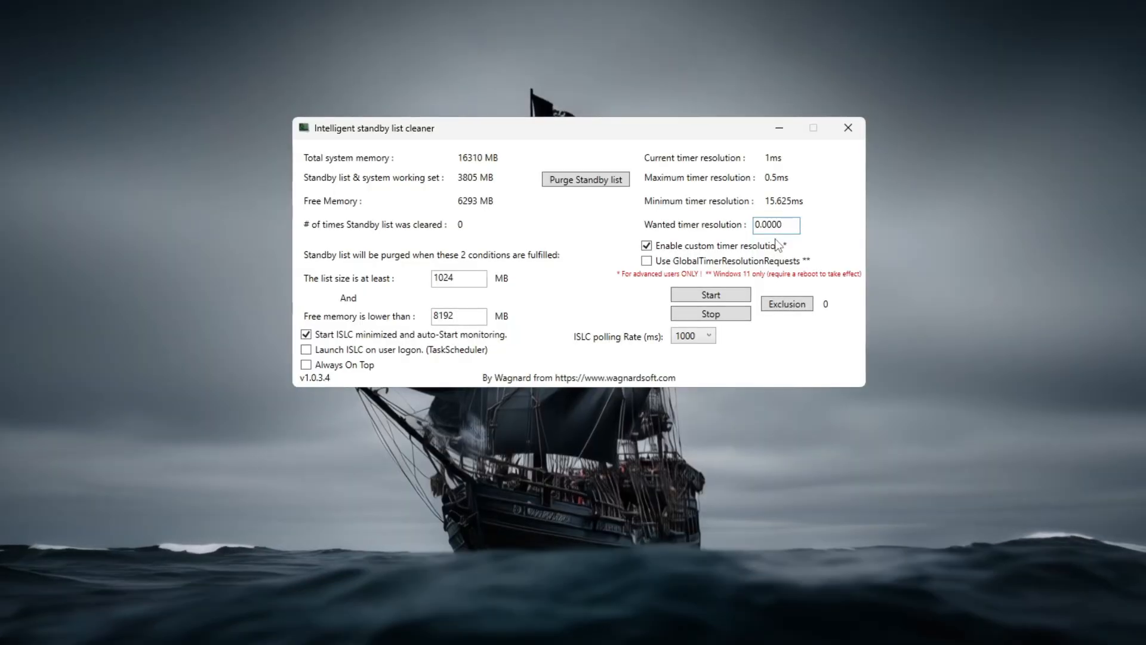
text(0.5000)
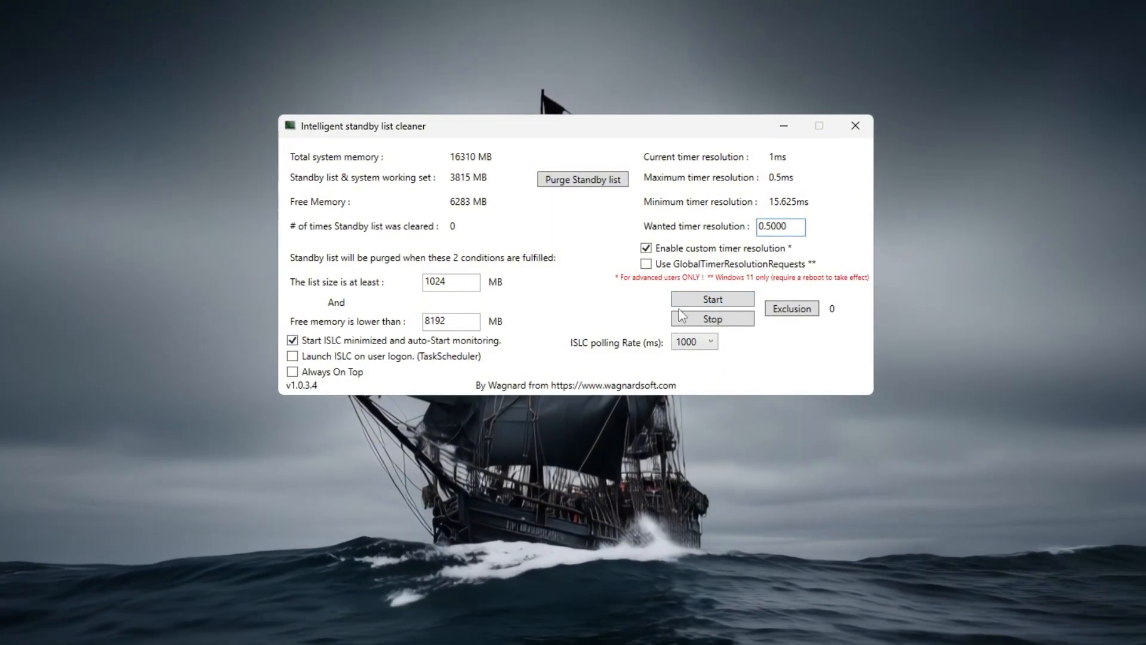
Start monitoring, purge the standby list now, and enable launch at user logon
click(710, 299)
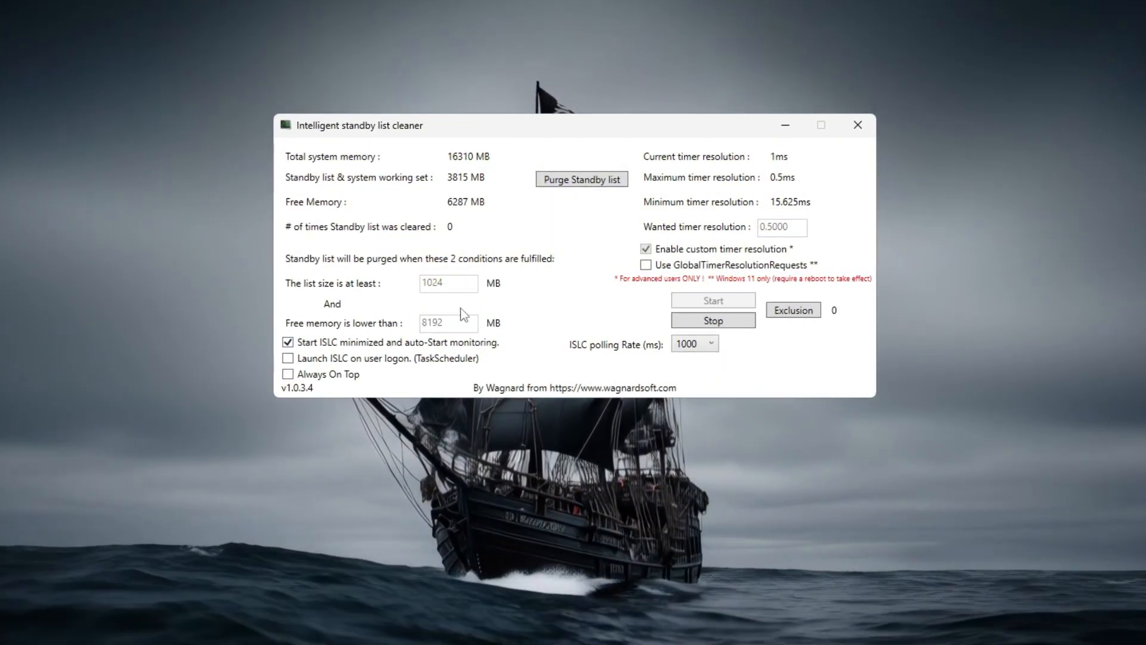
click(581, 179)
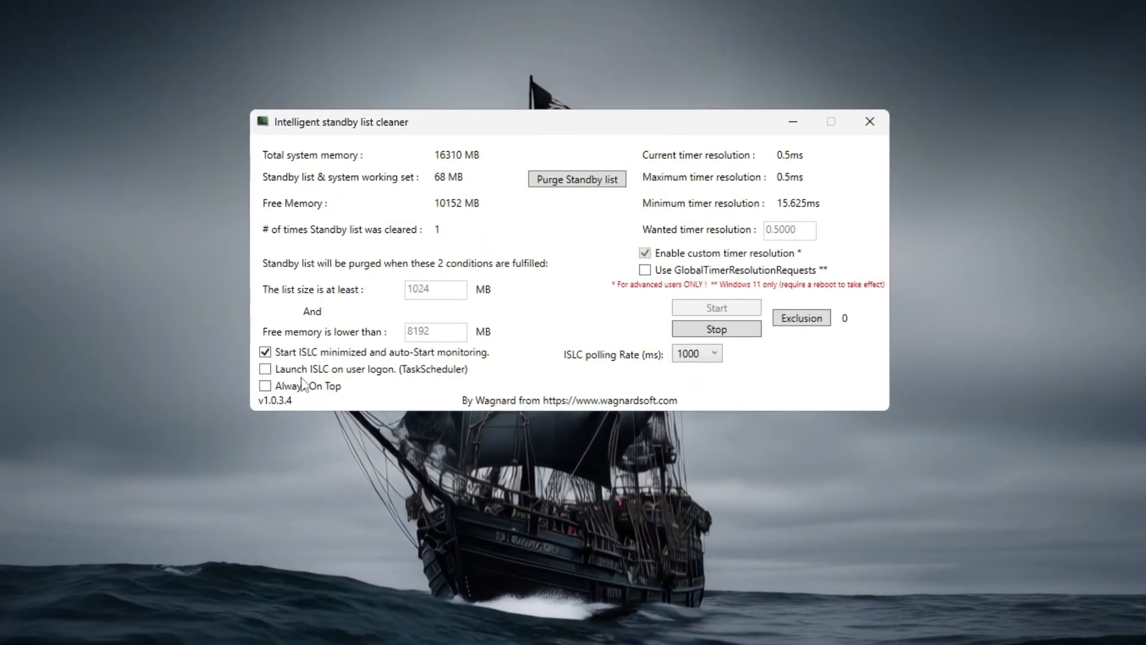
click(261, 371)
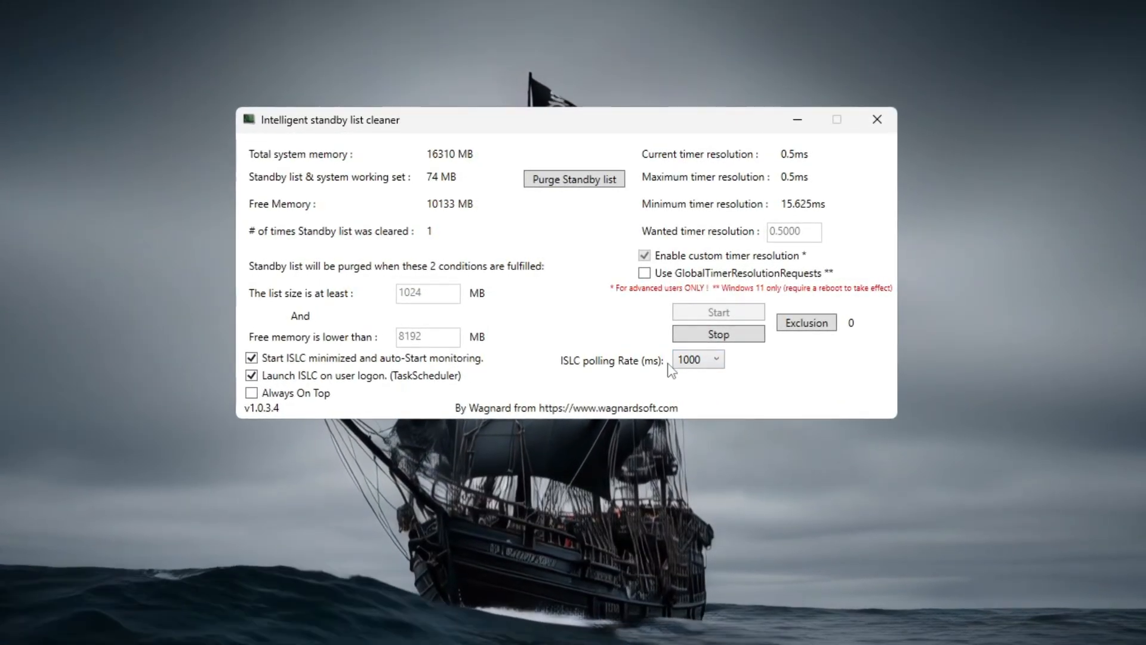
click(574, 178)
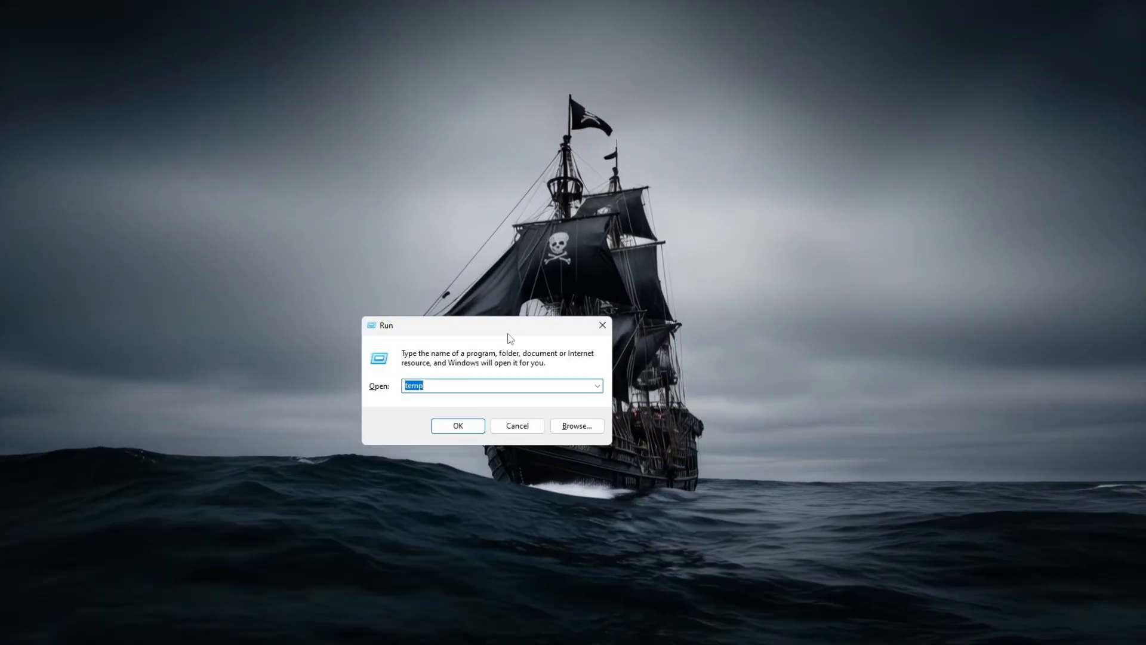
Open the user's %temp% folder via Run and clear its contents
text(%temp%)
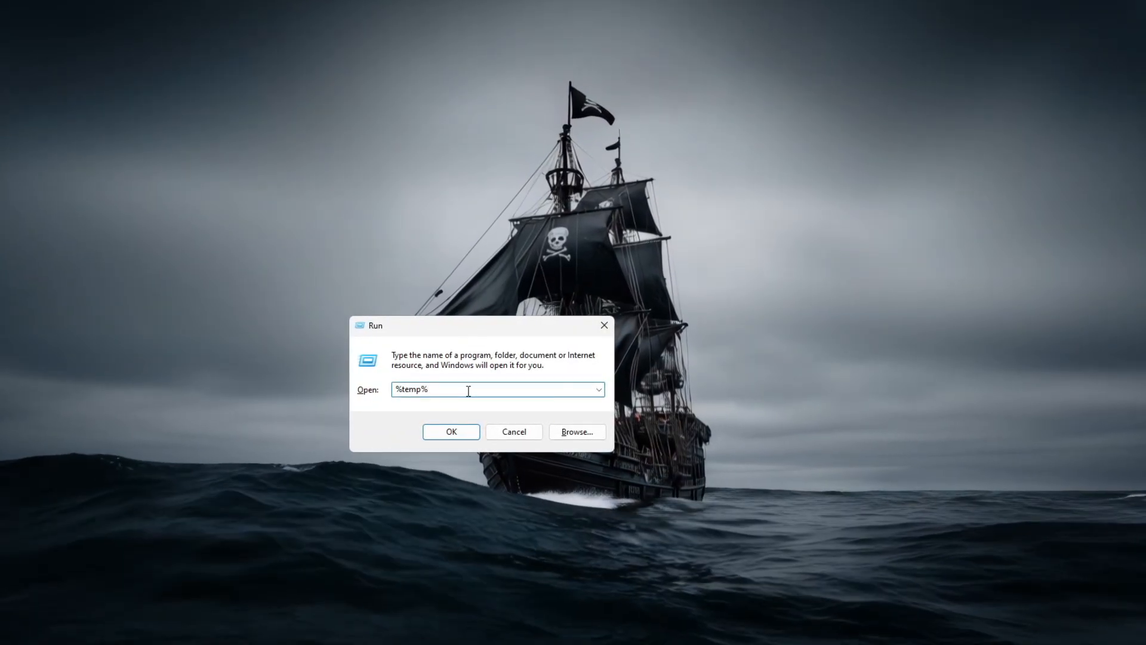
click(450, 431)
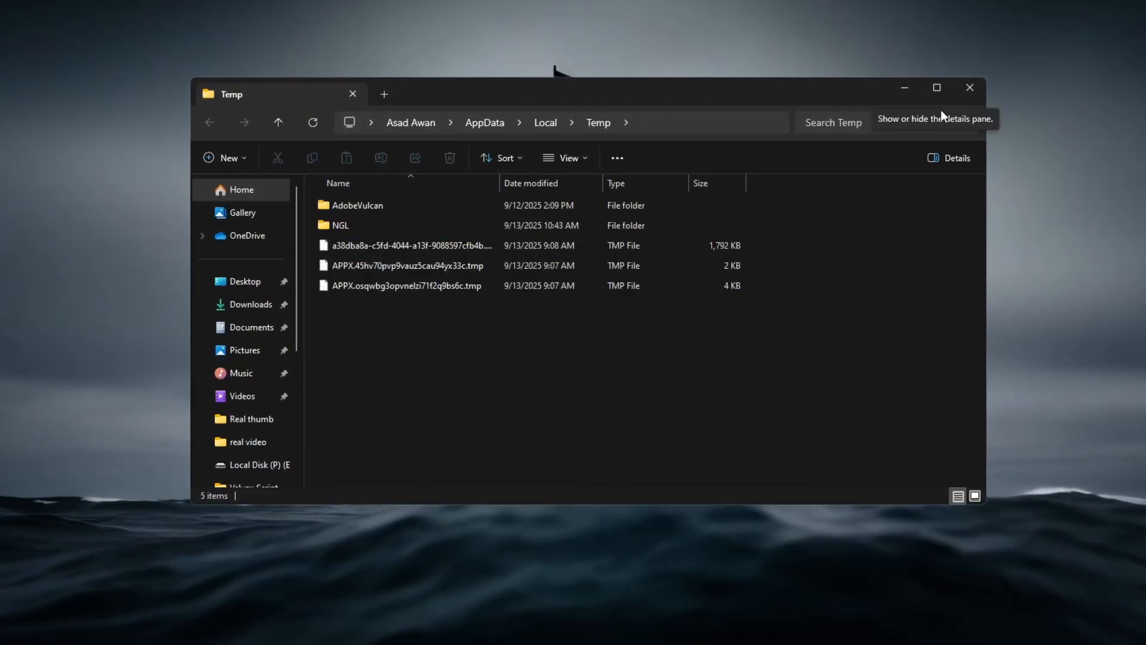
text(tem)
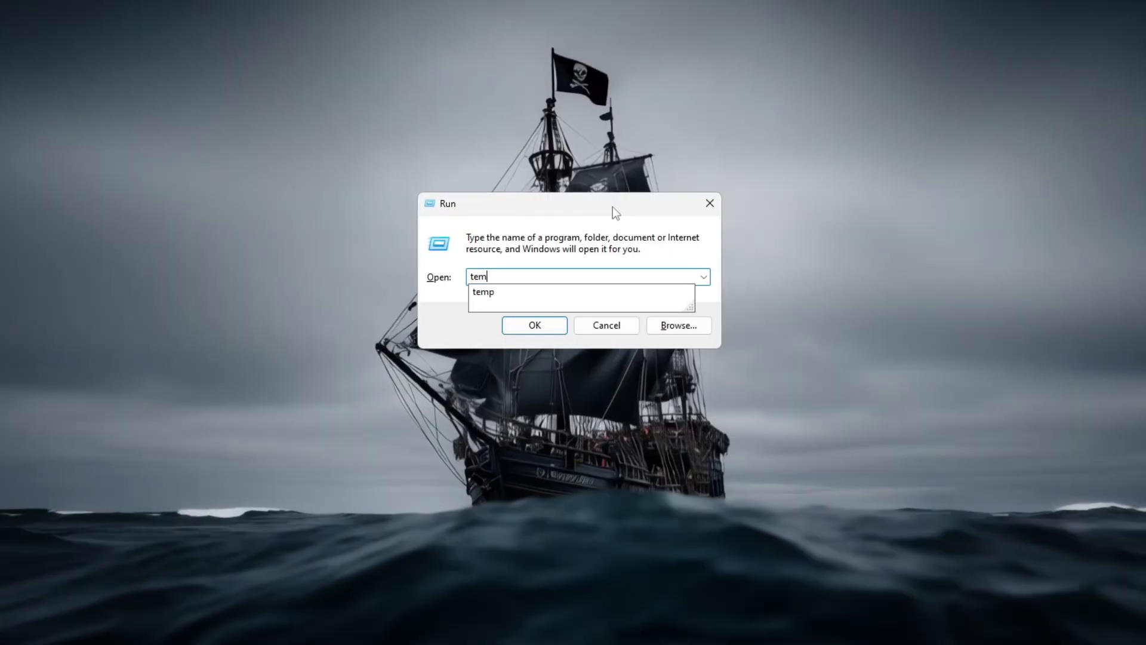
Clear the Windows Temp folder, skipping items needing admin permission and confirming permanent deletion of 23 items
click(534, 325)
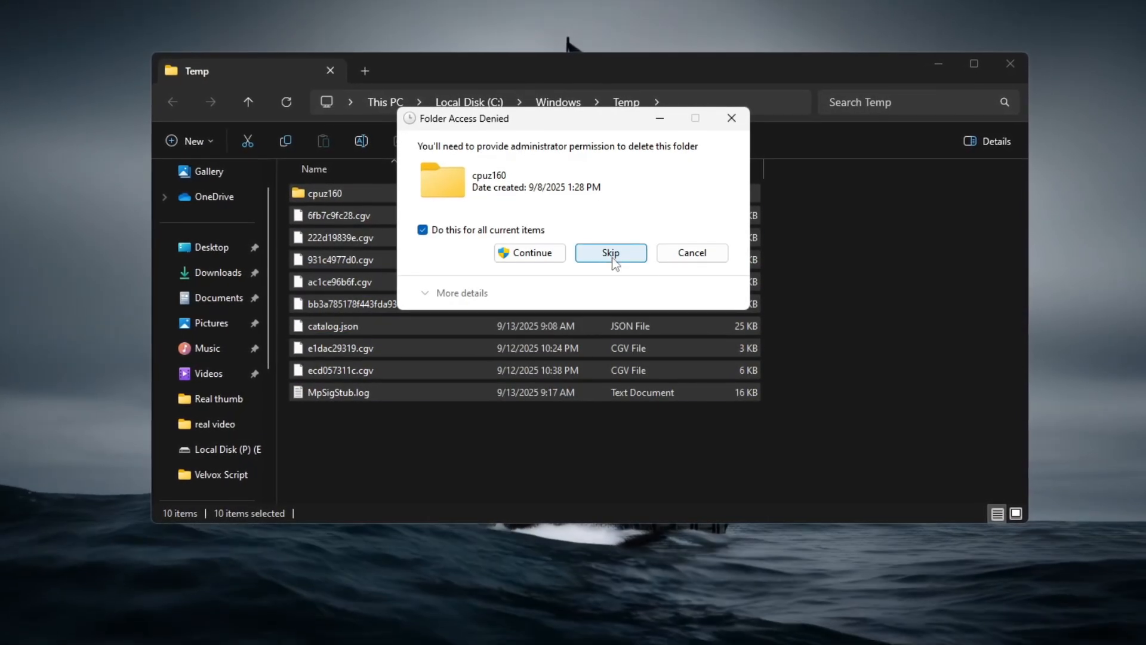
click(610, 252)
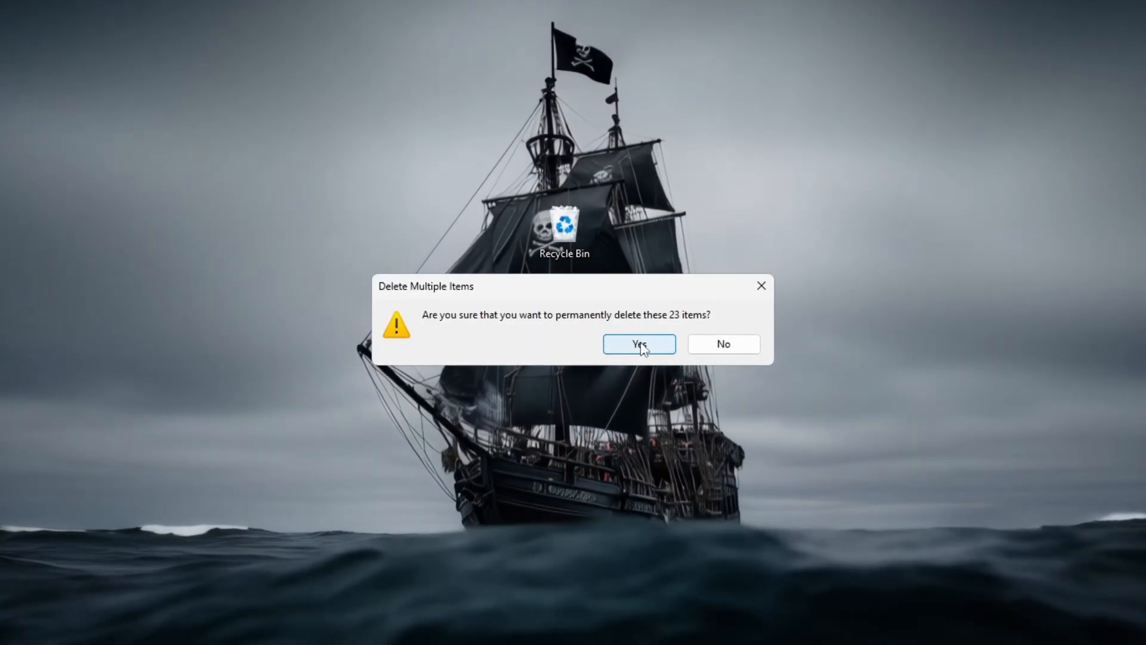
click(637, 344)
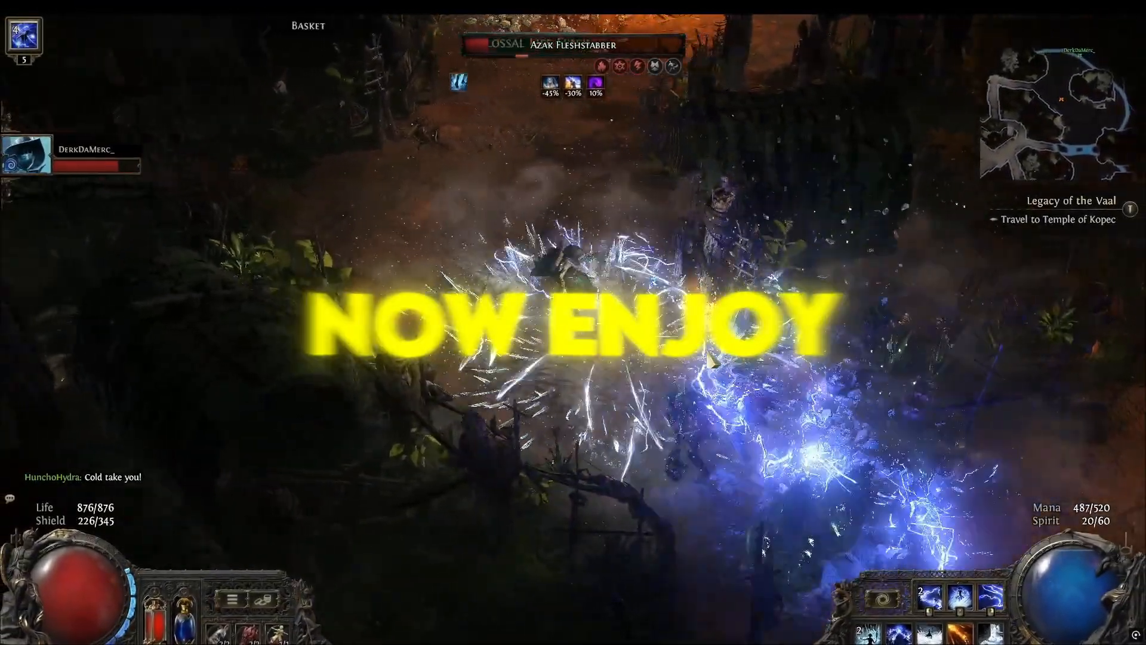